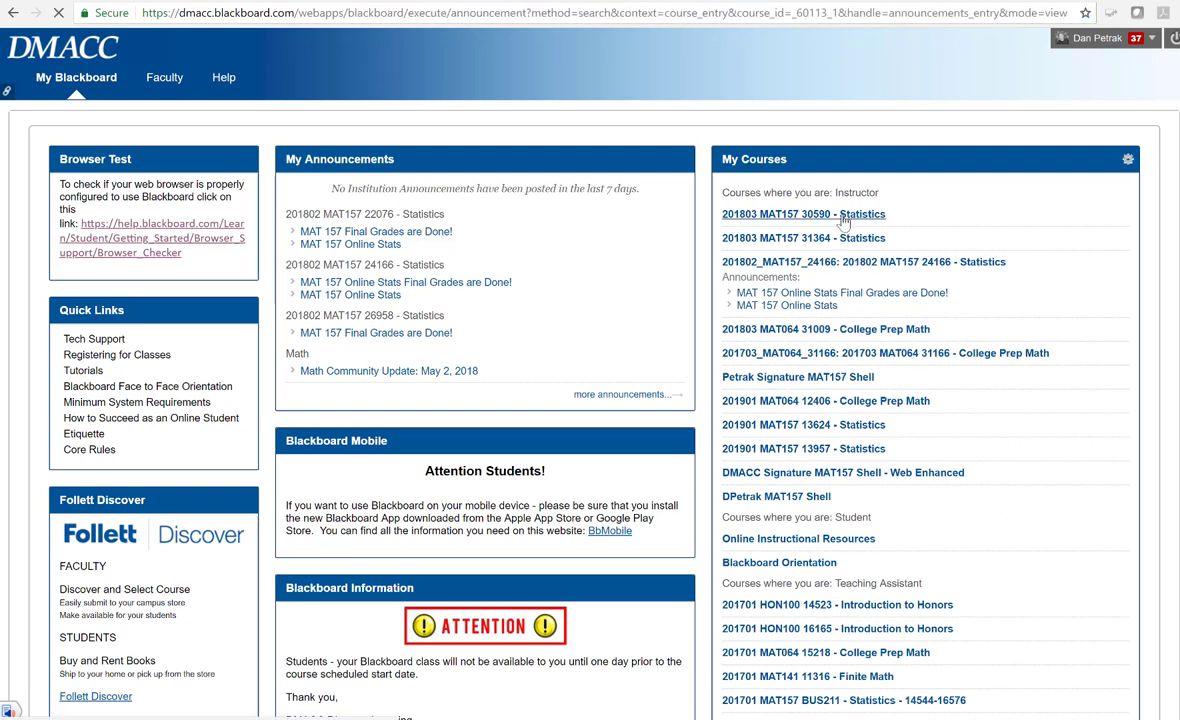
Enter the 201803 MAT157 30590 Statistics course and go to its Course Content area
{"action": "left_click", "coordinate": [806, 214]}
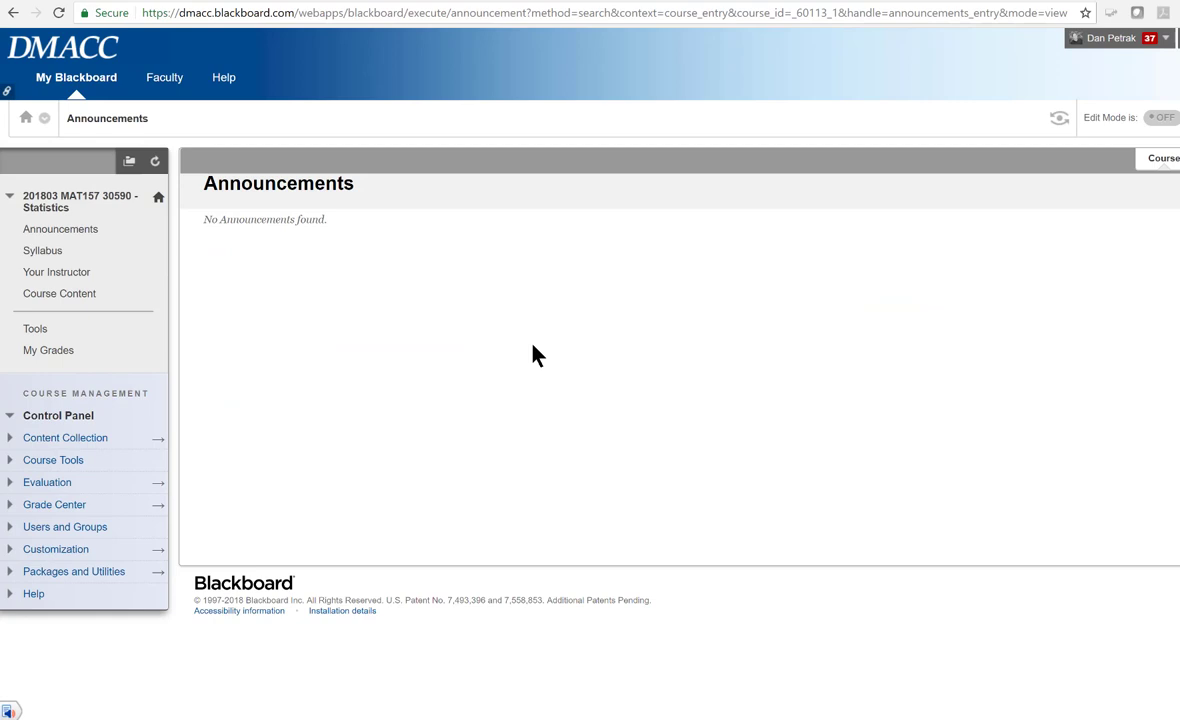
{"action": "left_click", "coordinate": [60, 292]}
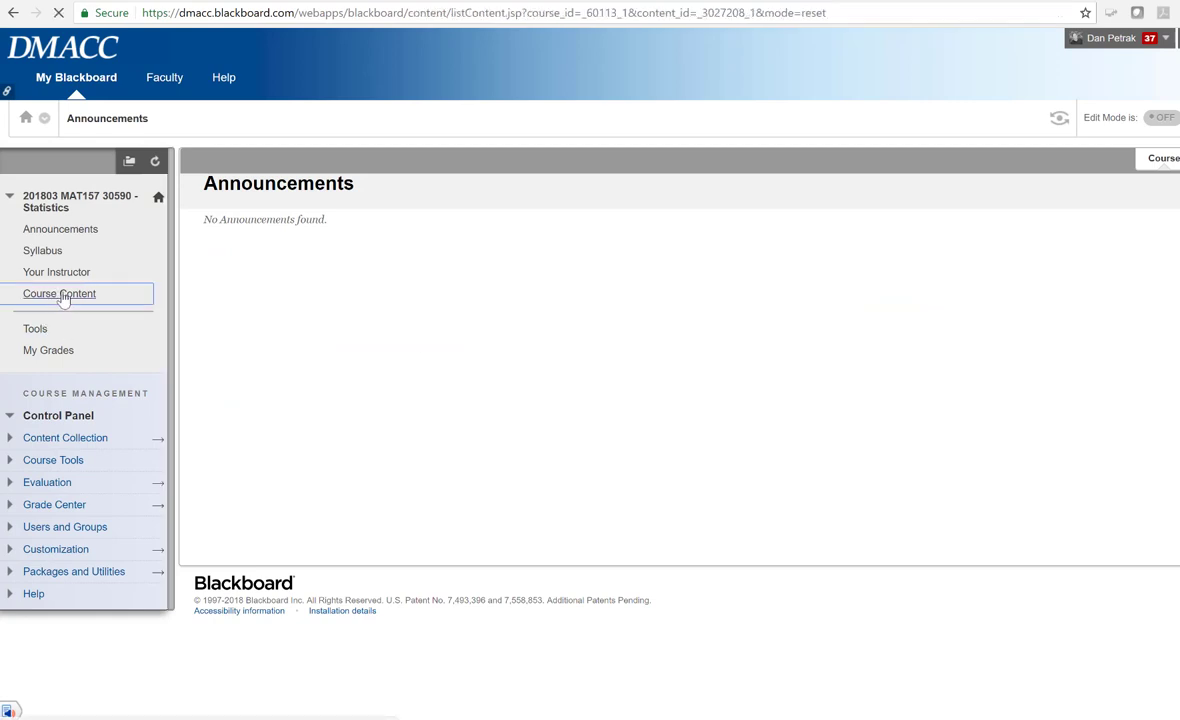
{"action": "left_click", "coordinate": [58, 292]}
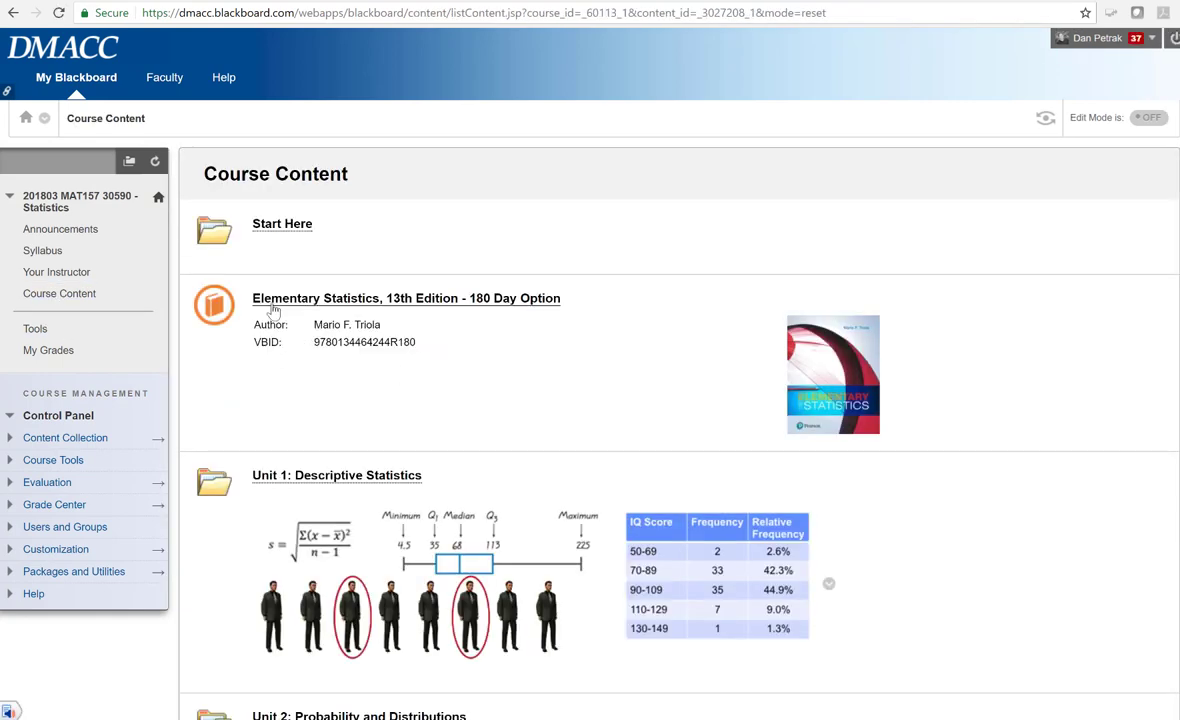
{"action": "mouse_move", "coordinate": [476, 318]}
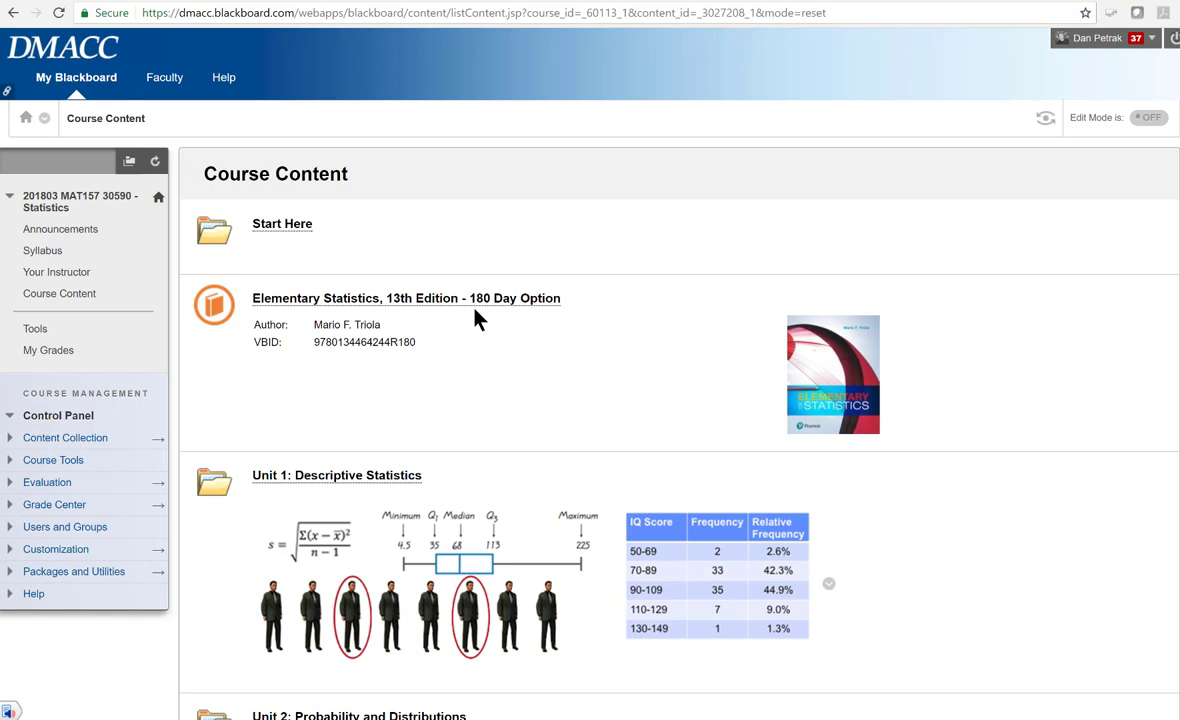
{"action": "mouse_move", "coordinate": [412, 328]}
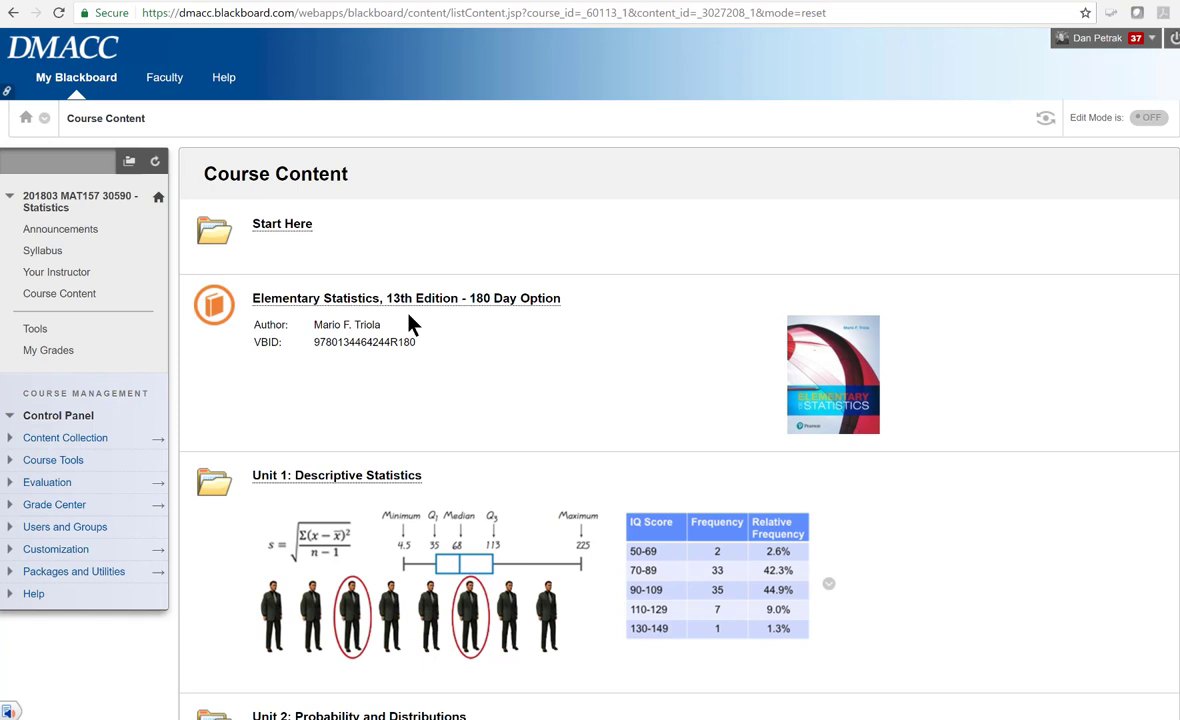
{"action": "mouse_move", "coordinate": [398, 356]}
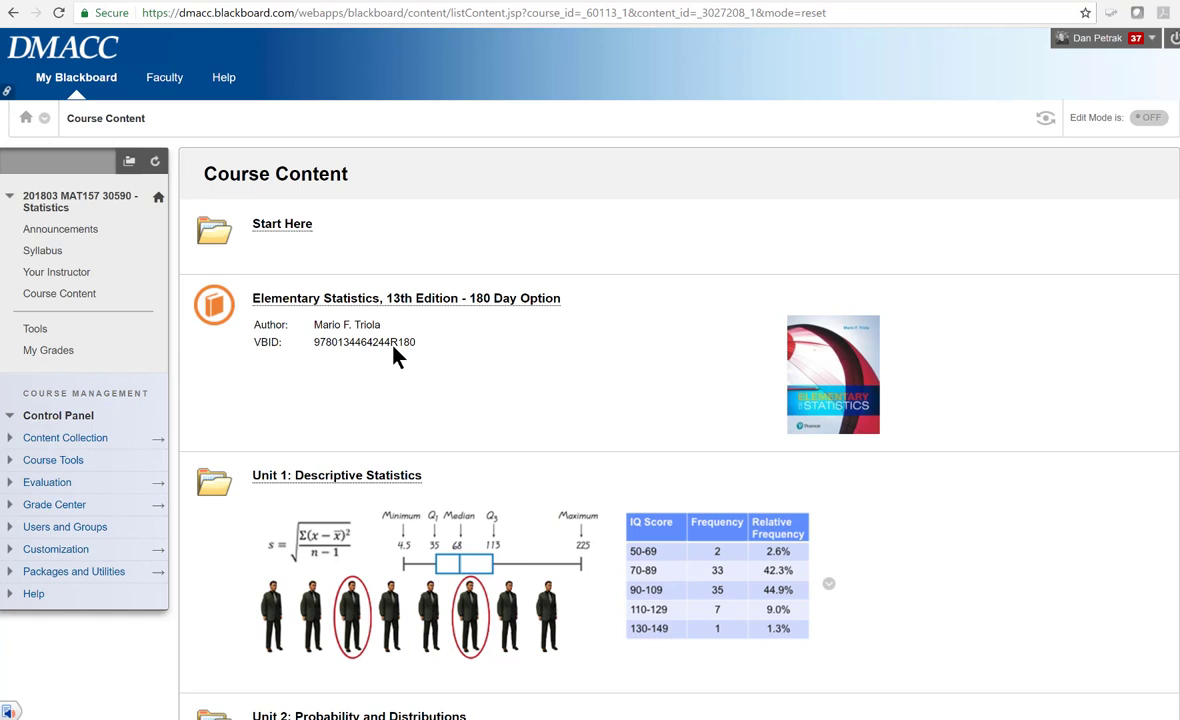
{"action": "mouse_move", "coordinate": [416, 304]}
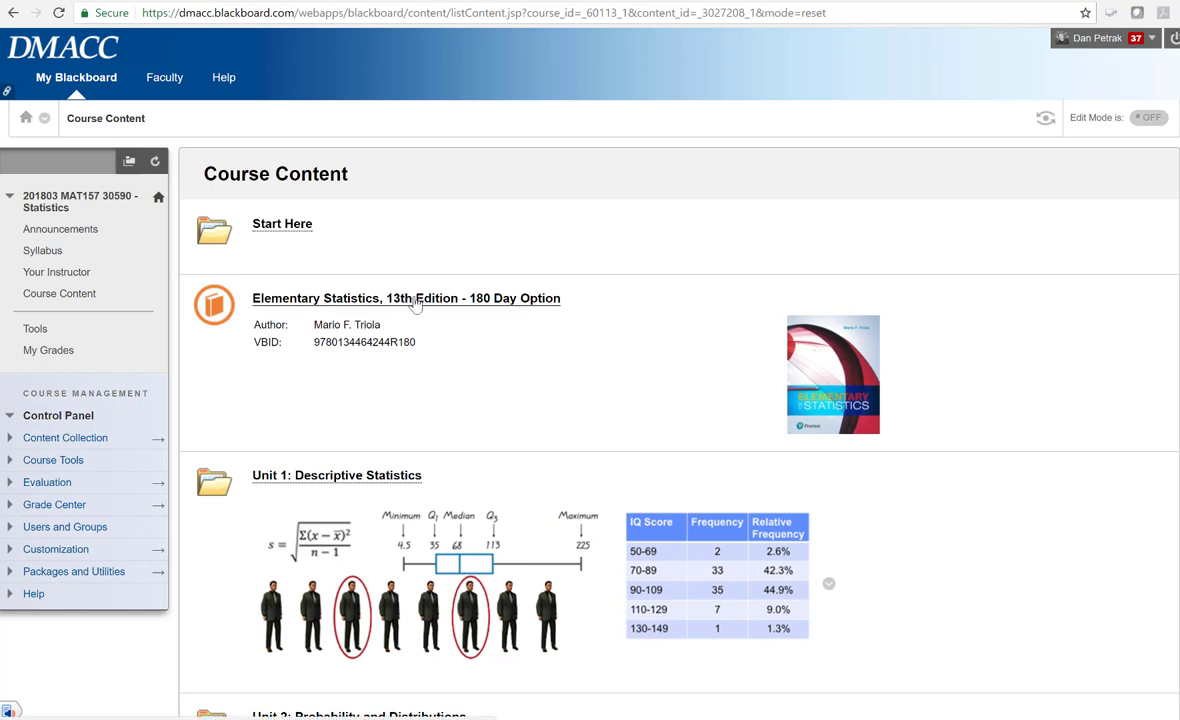
{"action": "mouse_move", "coordinate": [424, 304]}
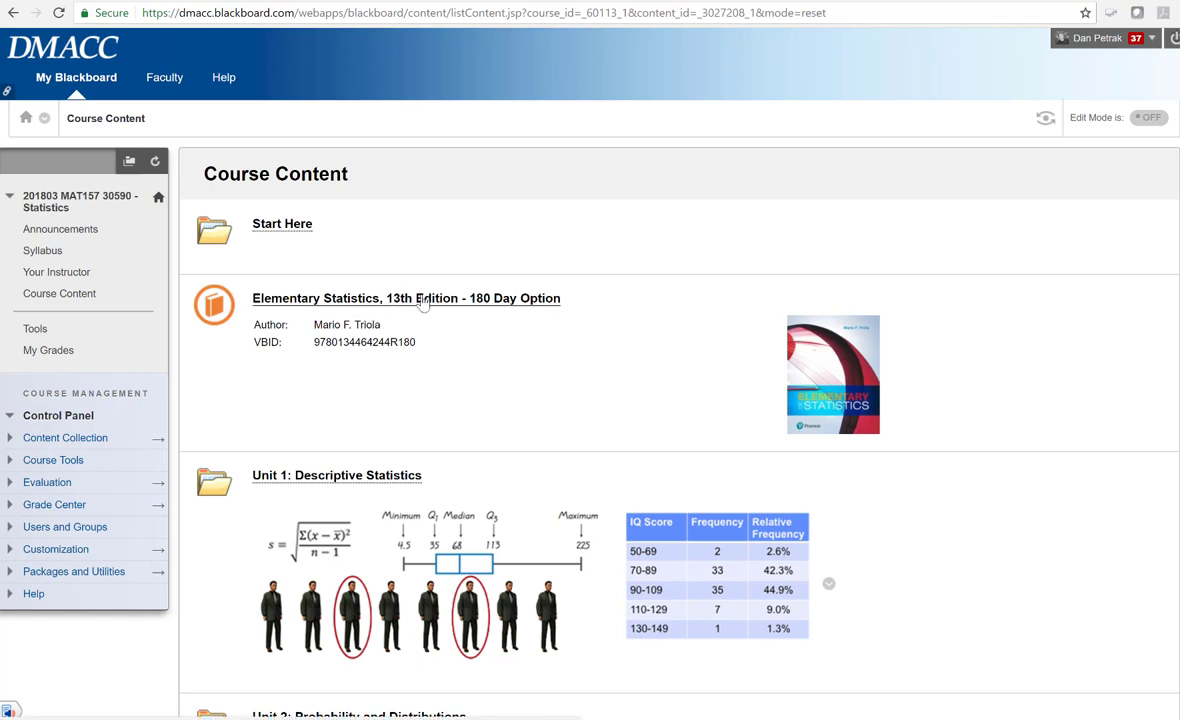
{"action": "mouse_move", "coordinate": [440, 304]}
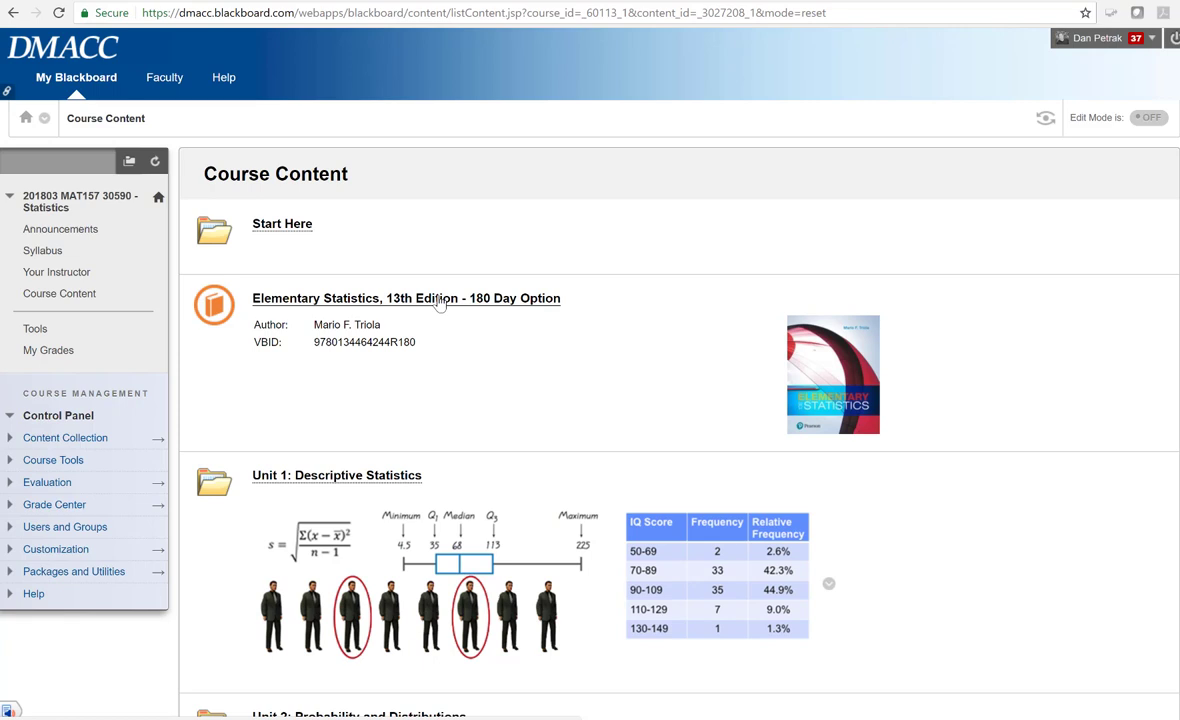
{"action": "mouse_move", "coordinate": [468, 358]}
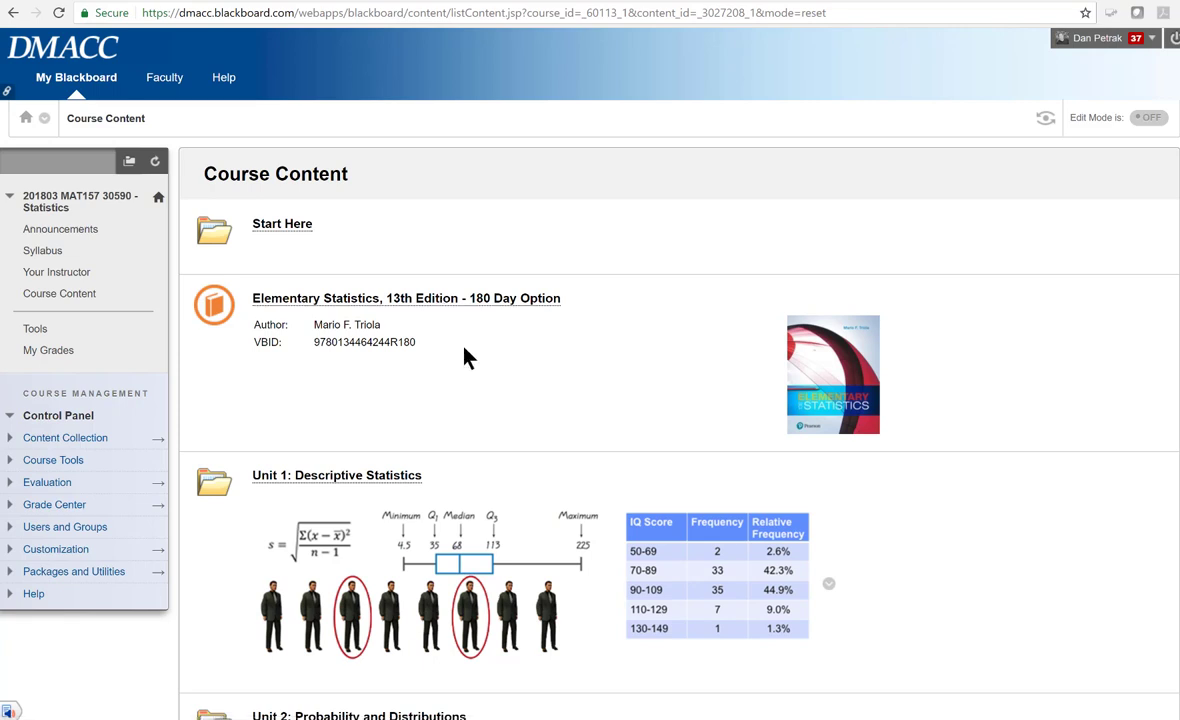
{"action": "mouse_move", "coordinate": [410, 304]}
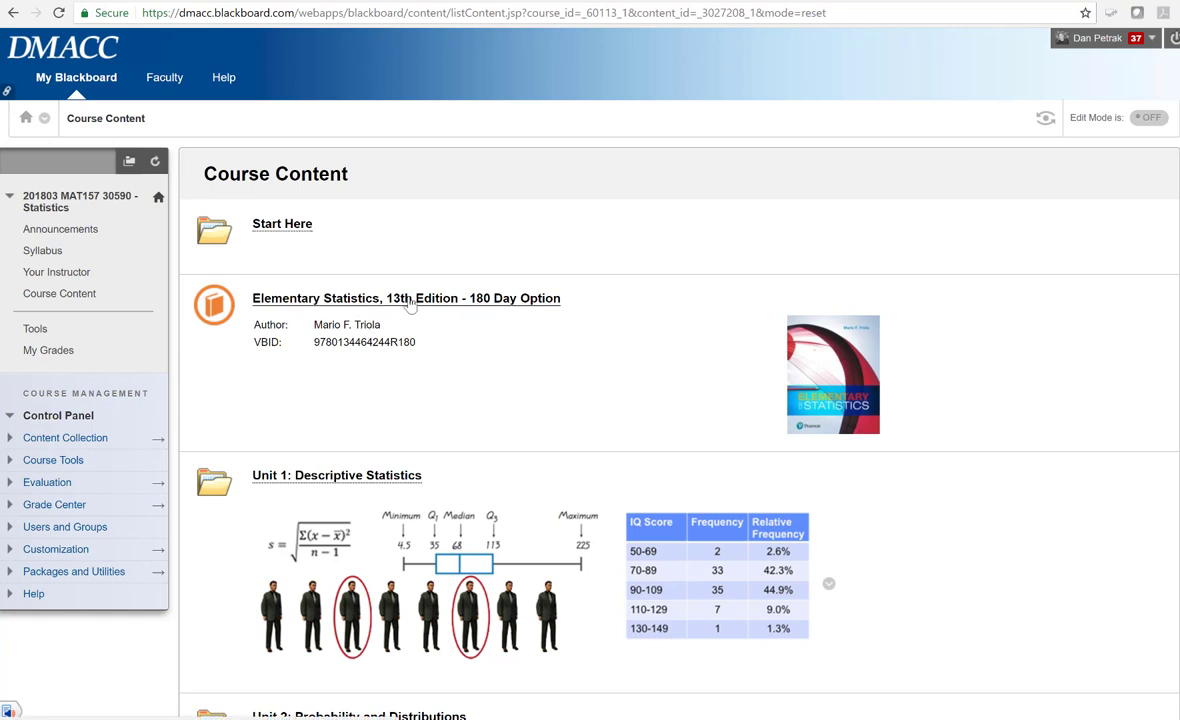
Launch the Elementary Statistics, 13th Edition - 180 Day Option eBook in Bryte Wave
{"action": "left_click", "coordinate": [406, 298]}
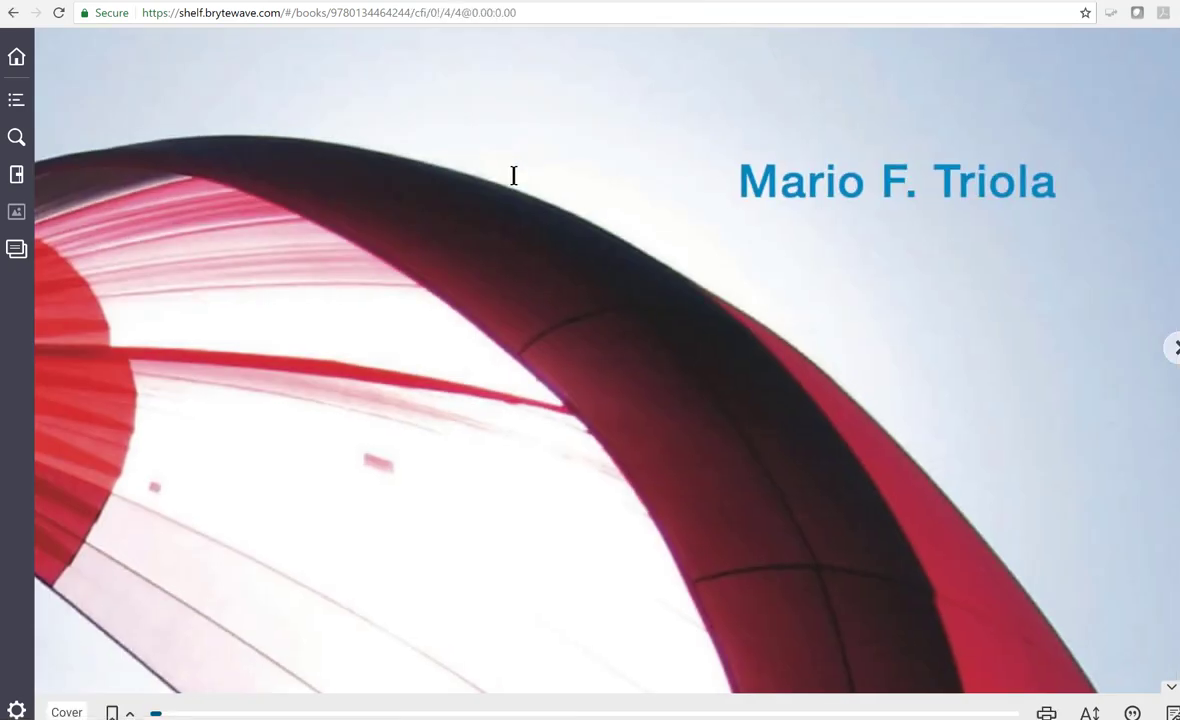
{"action": "mouse_move", "coordinate": [144, 8]}
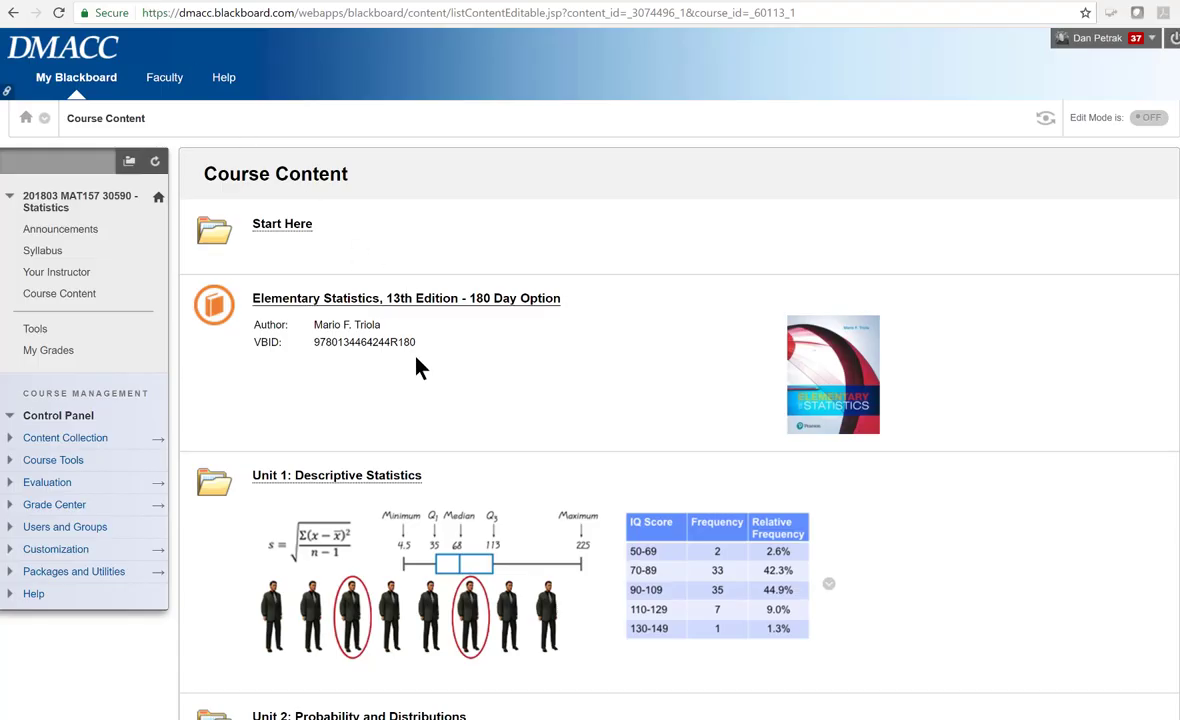
{"action": "mouse_move", "coordinate": [384, 312]}
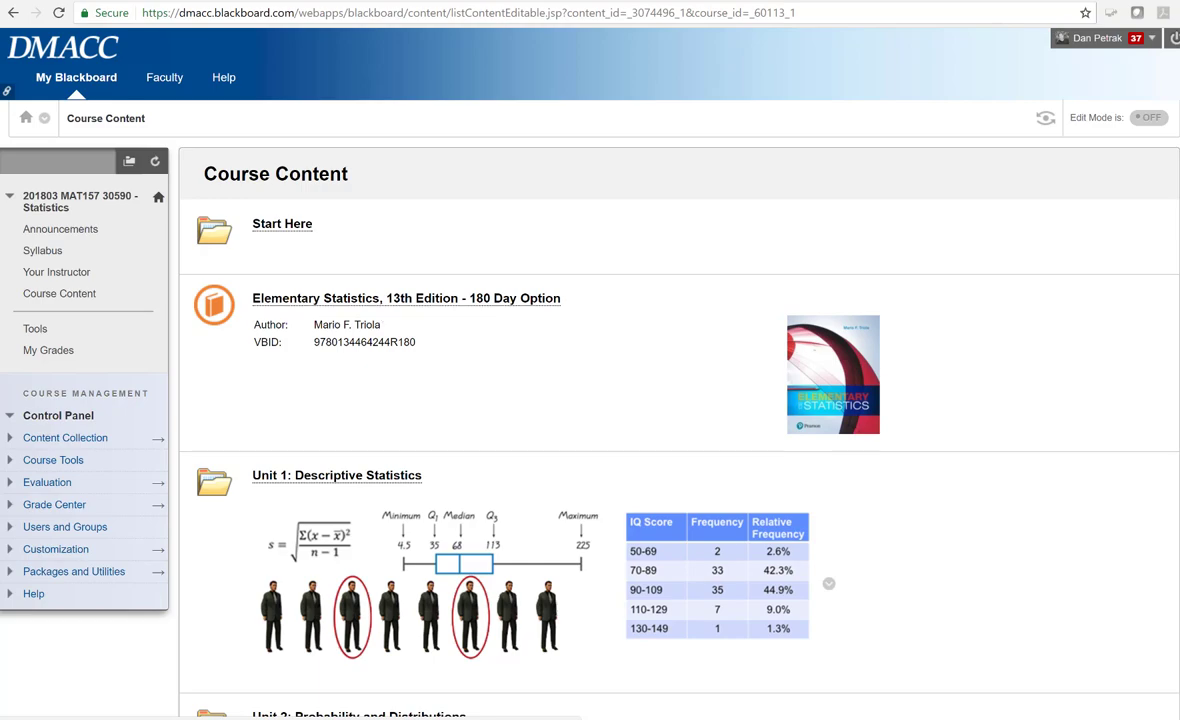
Return to the course's Course Content and enter the Start Here folder
{"action": "left_click", "coordinate": [406, 298]}
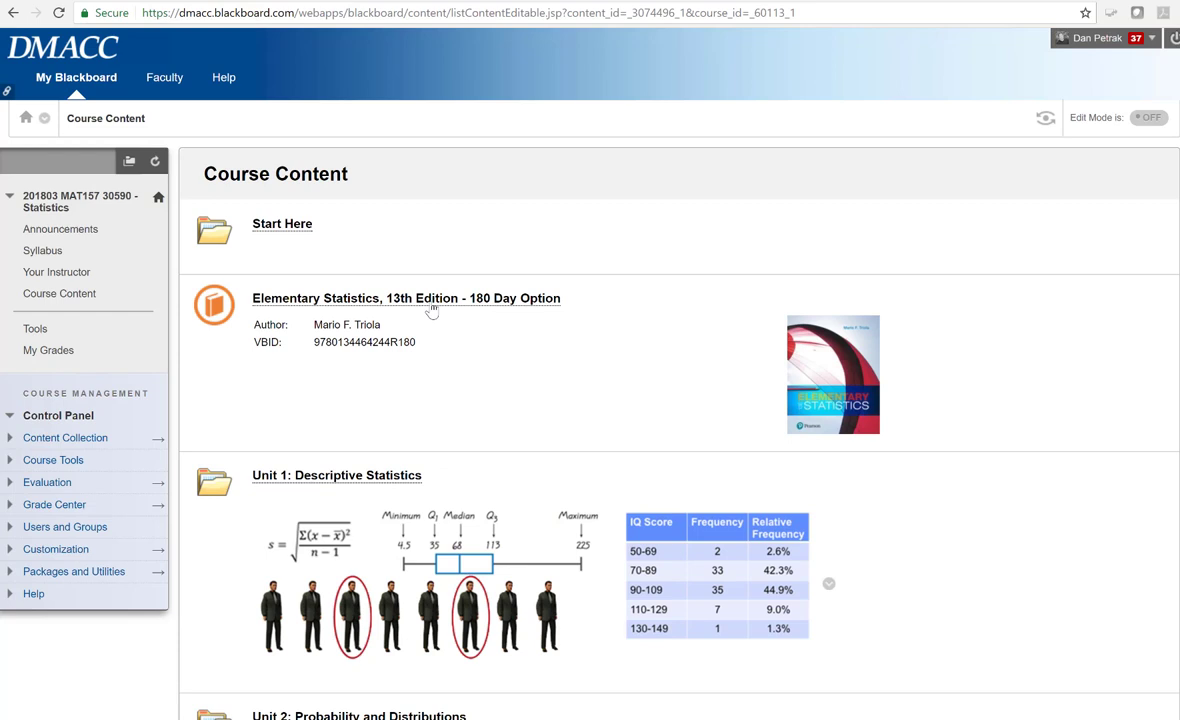
{"action": "mouse_move", "coordinate": [428, 304]}
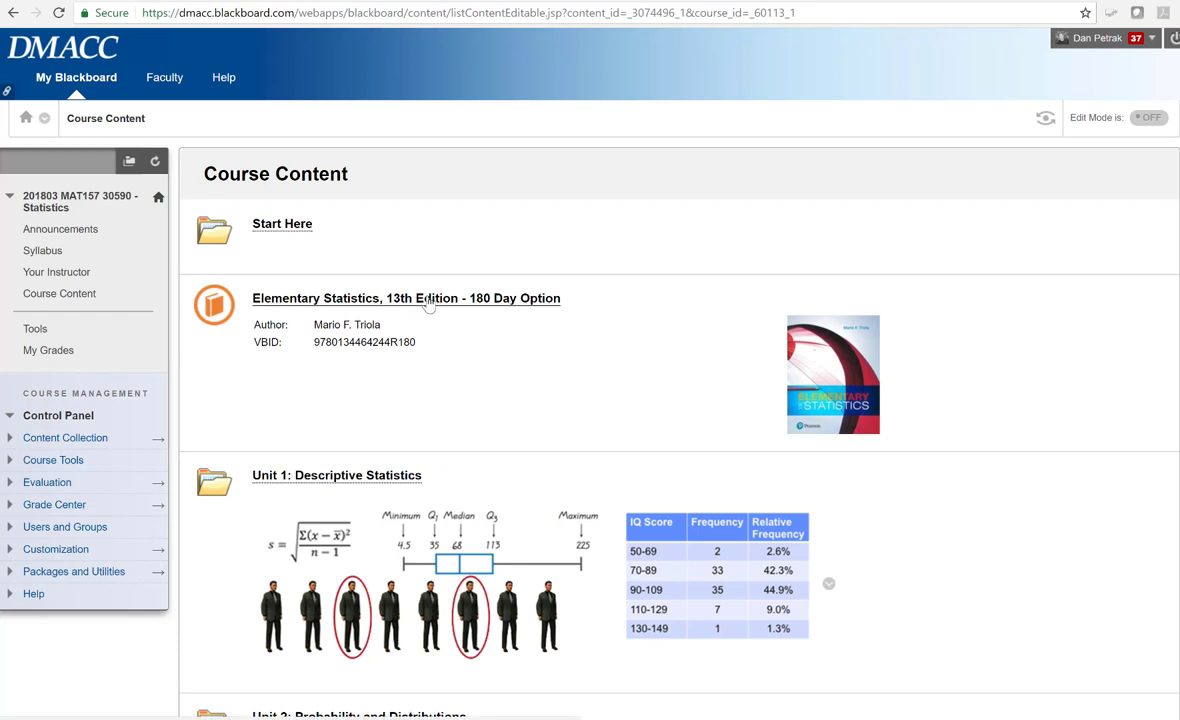
{"action": "mouse_move", "coordinate": [444, 324]}
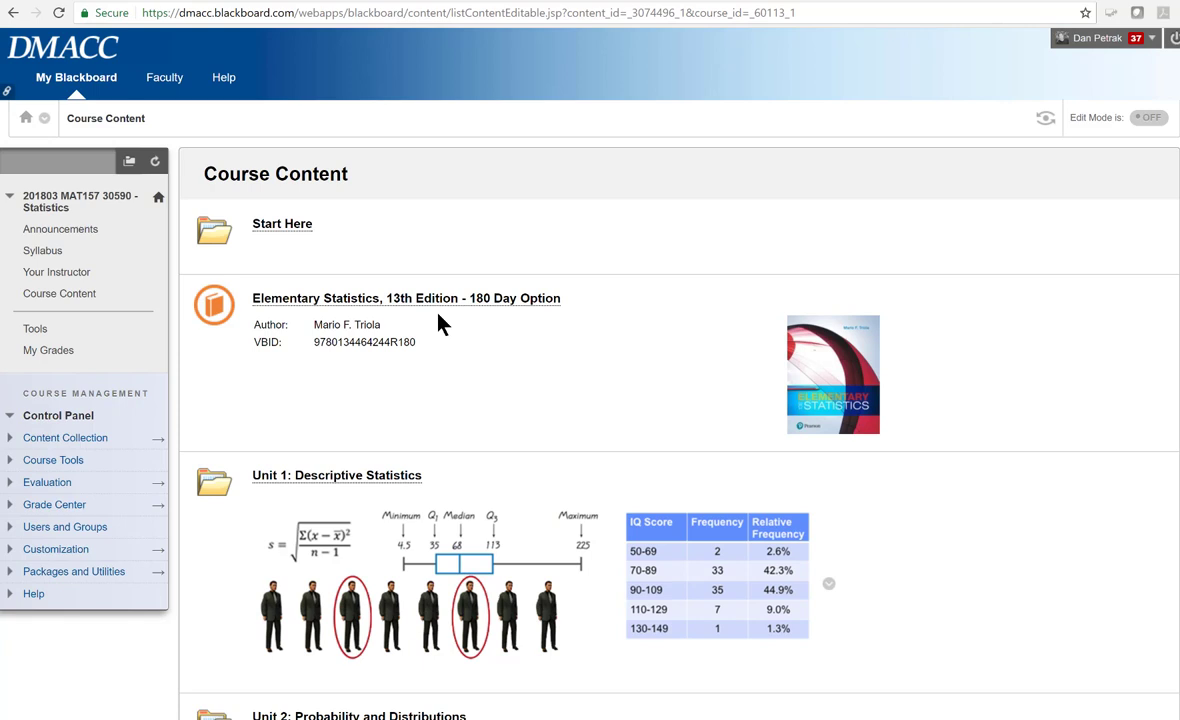
{"action": "left_click", "coordinate": [282, 224]}
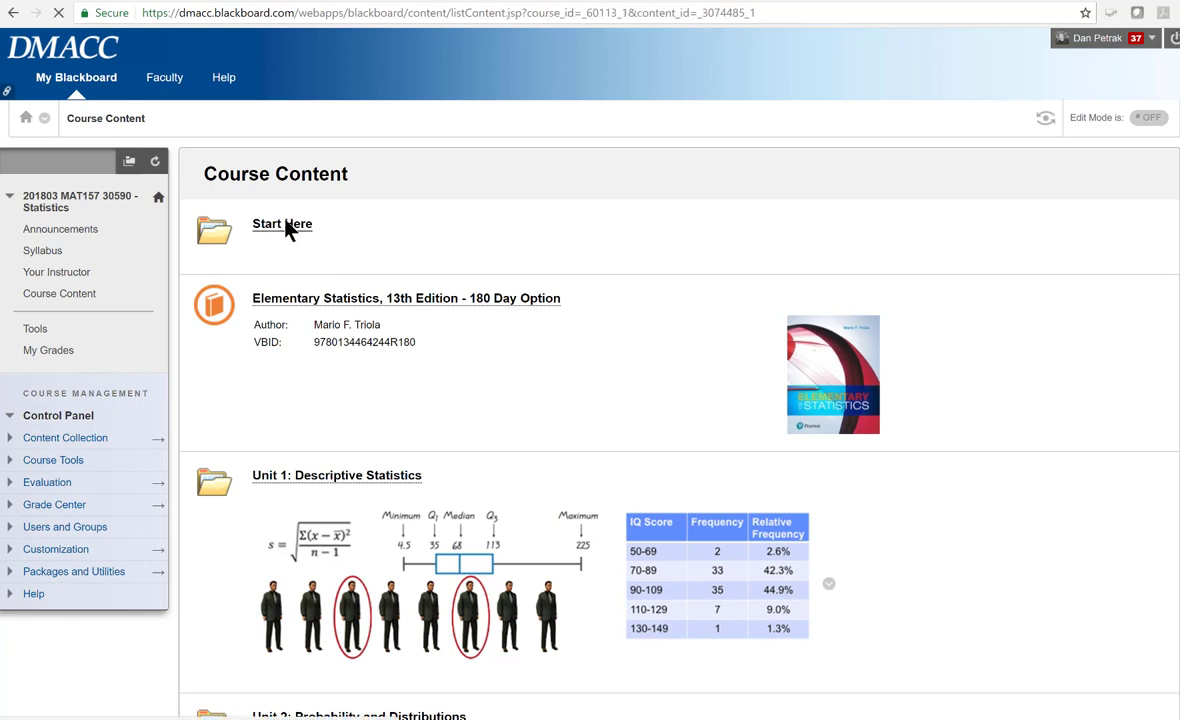
{"action": "left_click", "coordinate": [282, 224]}
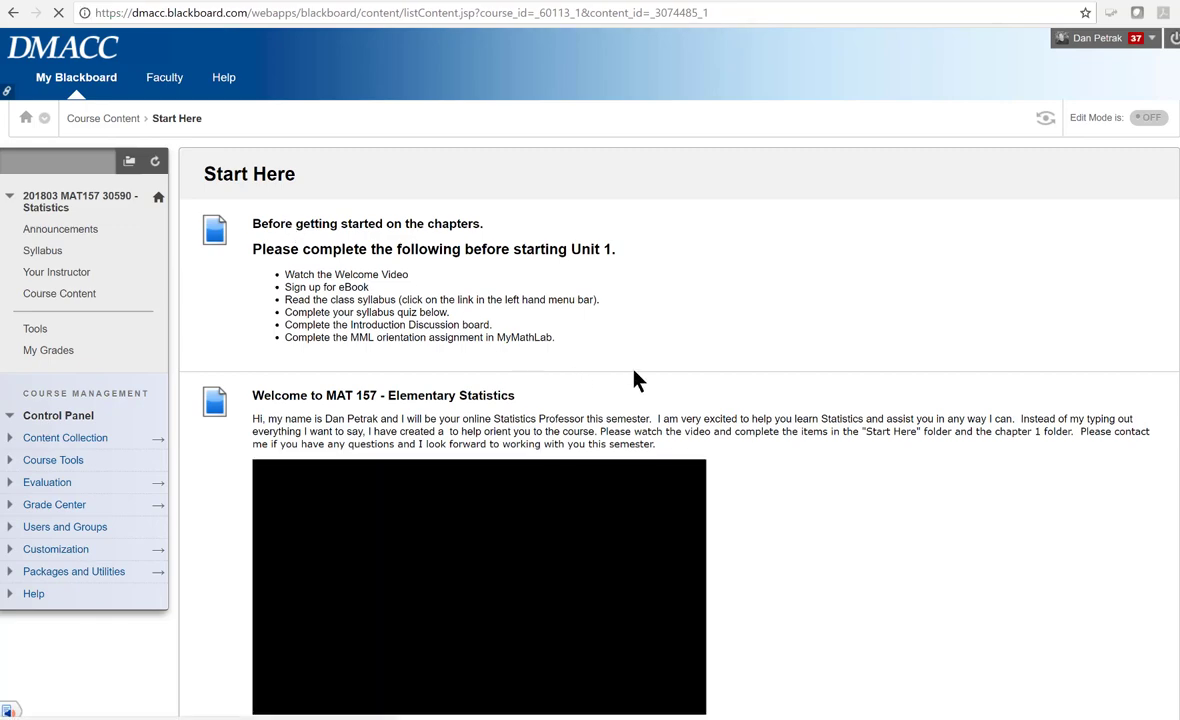
{"action": "scroll", "scroll_direction": "down", "scroll_amount": 3}
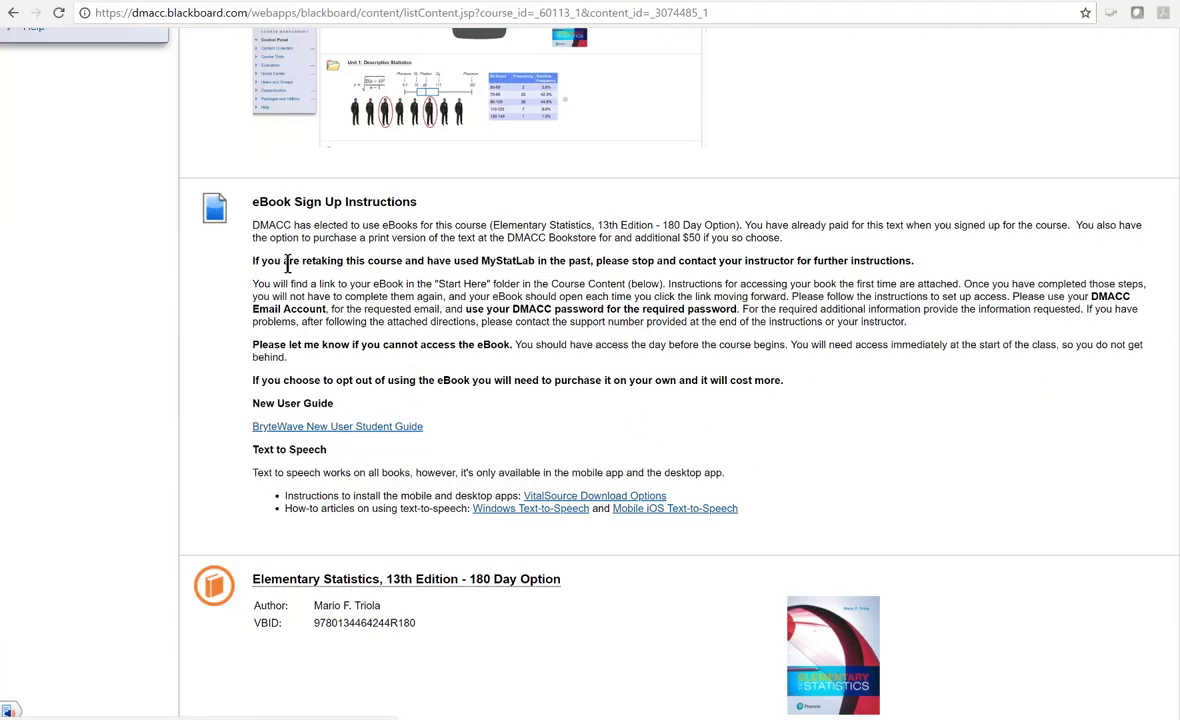
{"action": "mouse_move", "coordinate": [376, 432]}
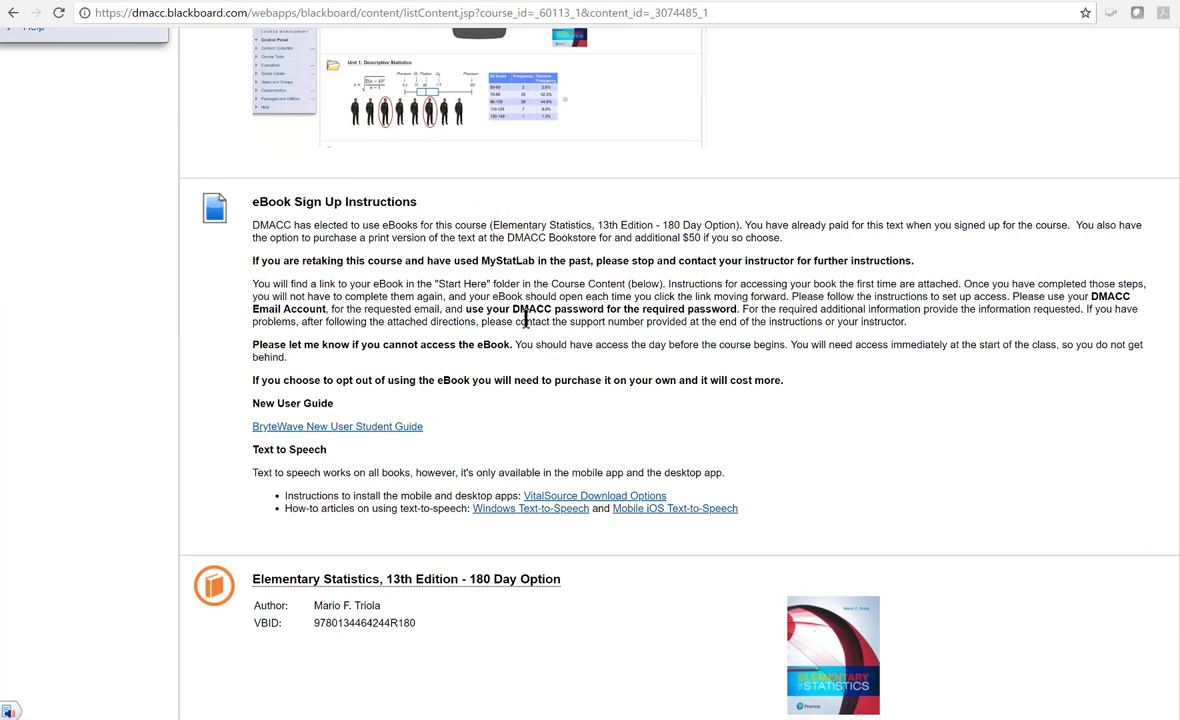
{"action": "left_click_drag", "start_coordinate": [512, 308], "coordinate": [736, 308]}
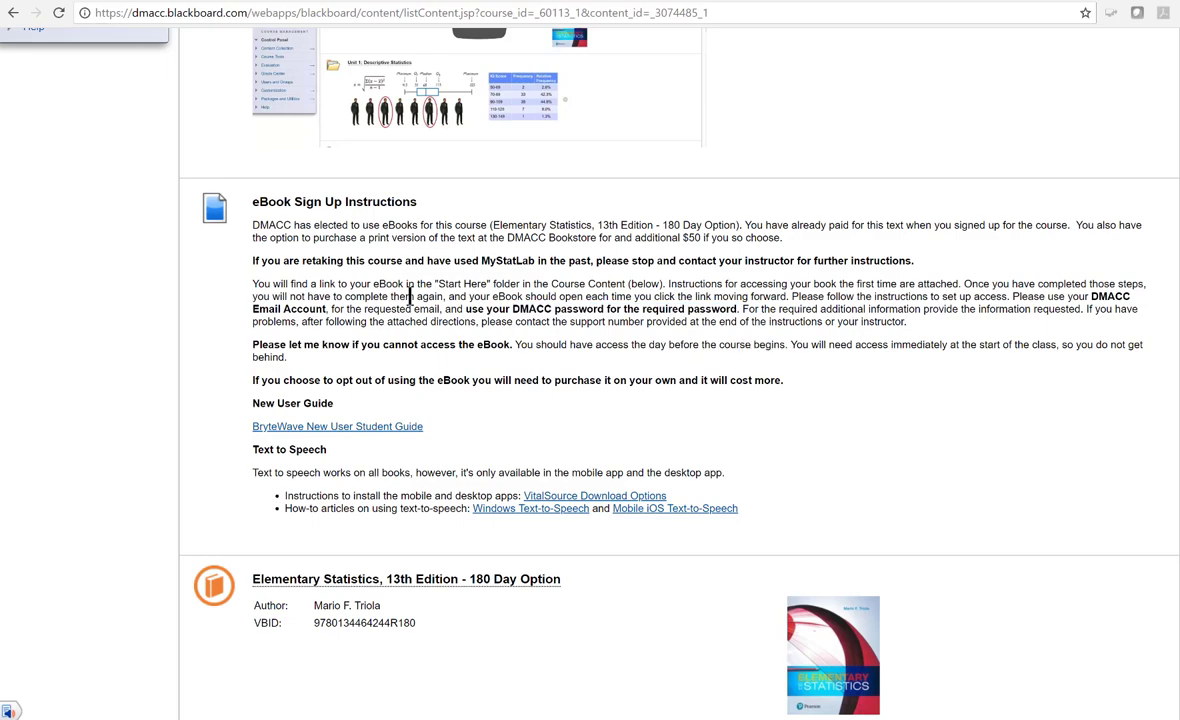
{"action": "mouse_move", "coordinate": [420, 296]}
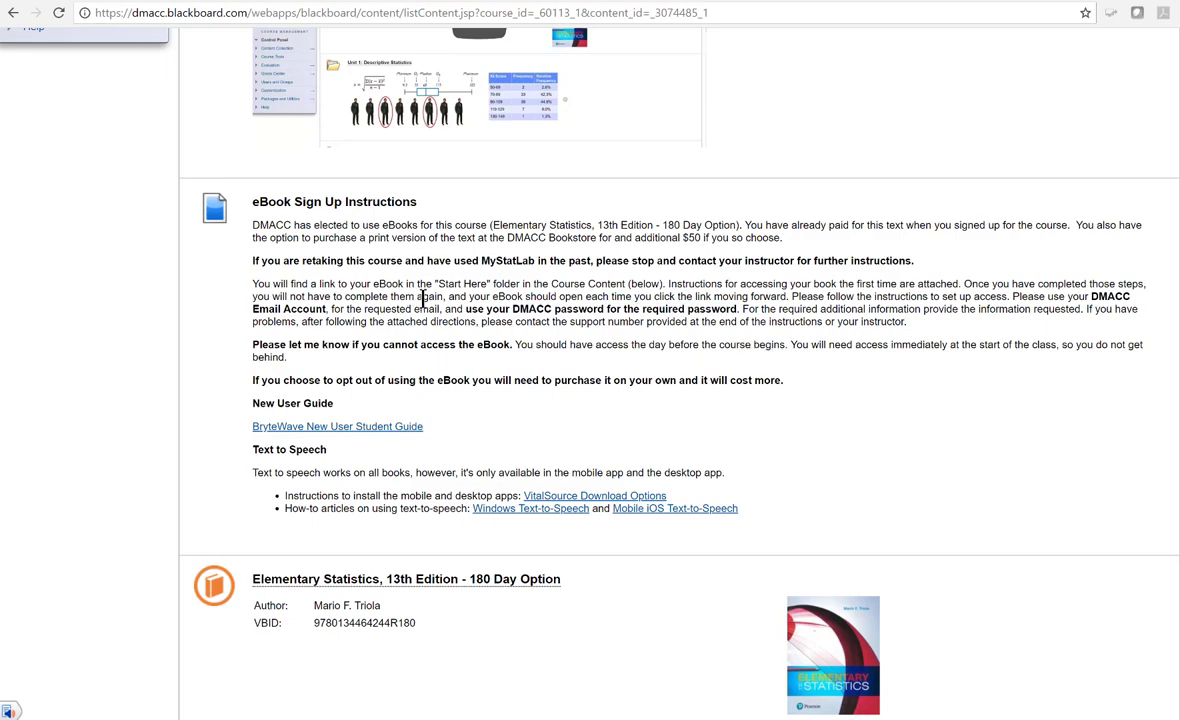
{"action": "scroll", "scroll_direction": "up", "scroll_amount": 3}
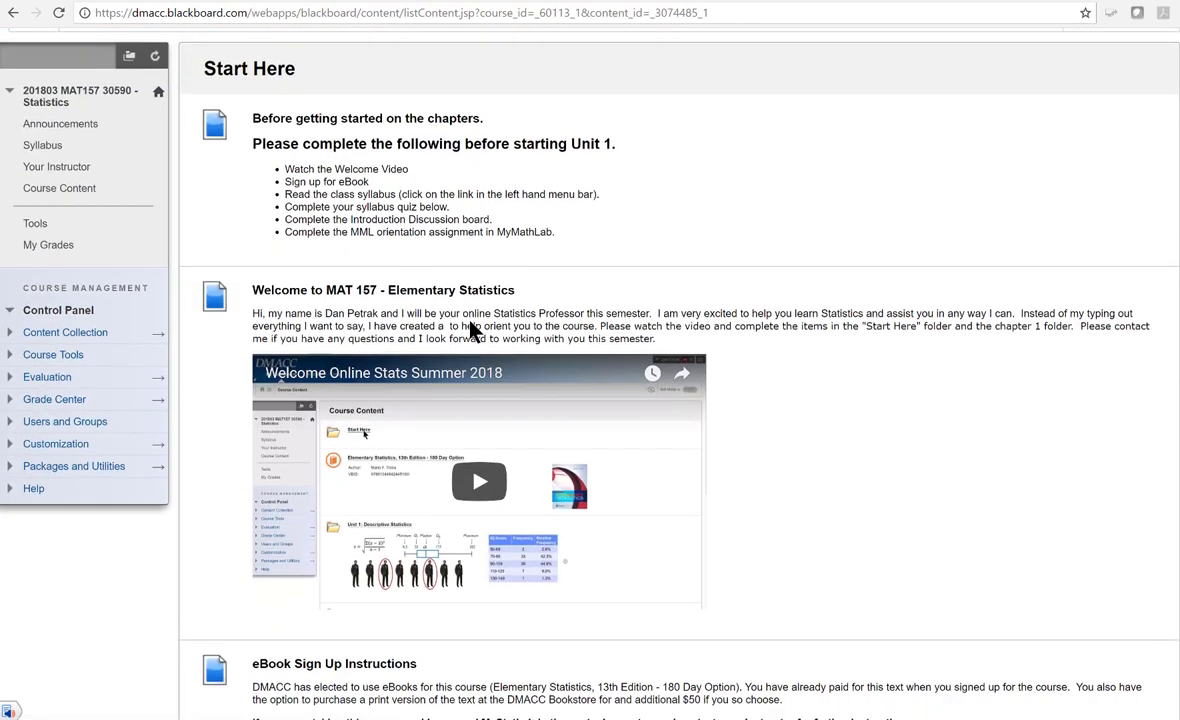
{"action": "scroll", "scroll_direction": "down", "scroll_amount": 3}
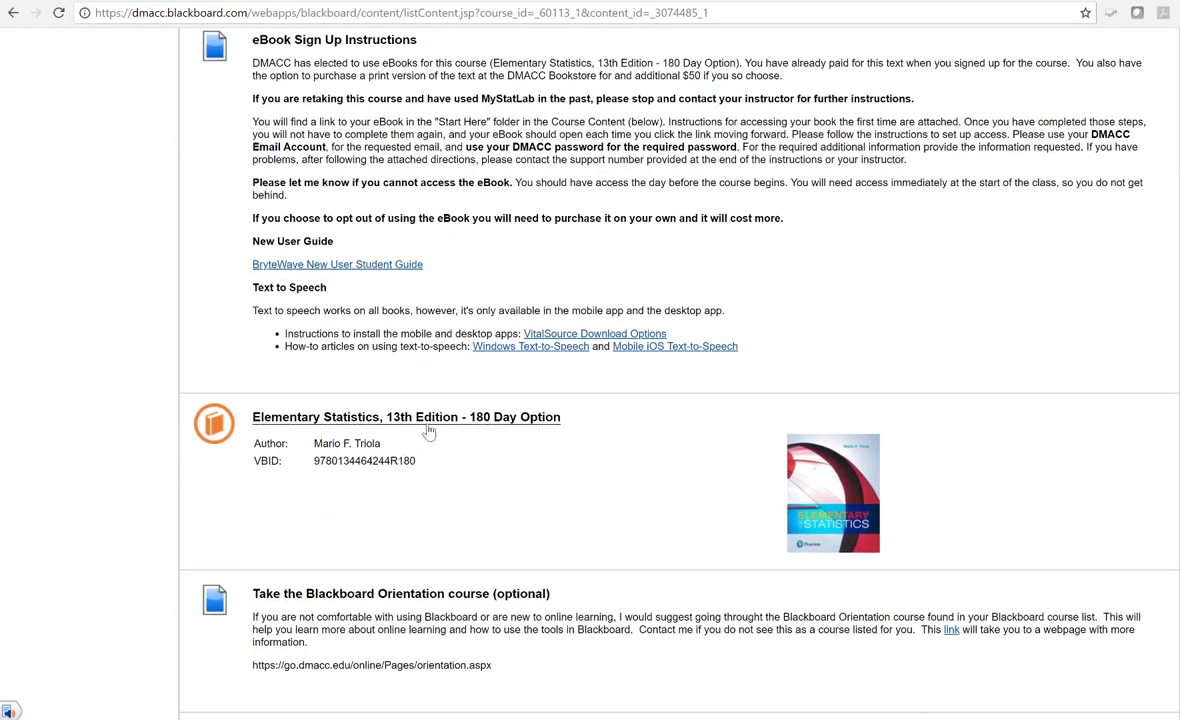
{"action": "mouse_move", "coordinate": [436, 440]}
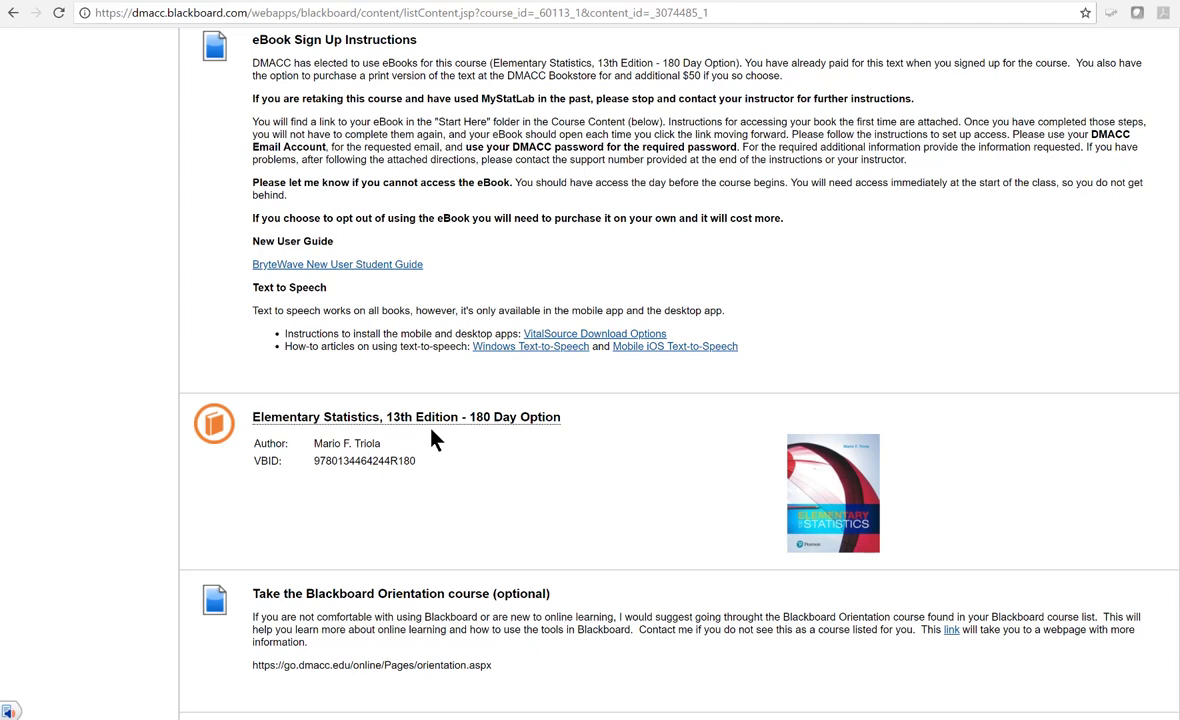
{"action": "mouse_move", "coordinate": [444, 428]}
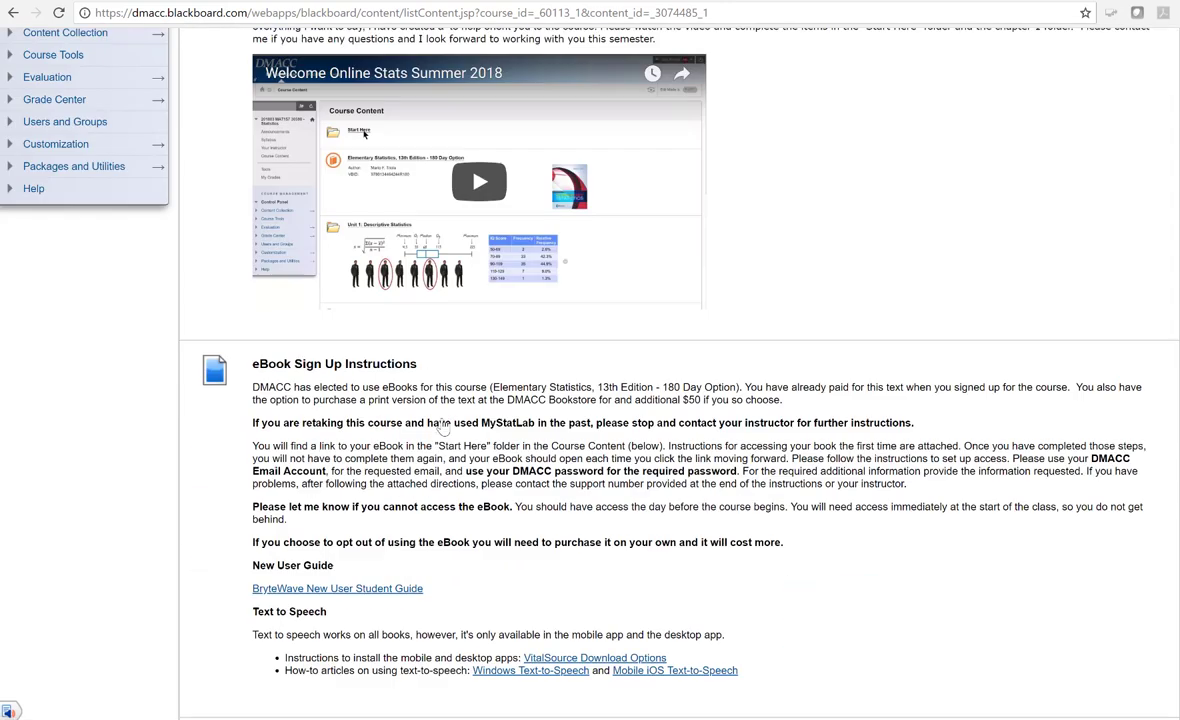
{"action": "scroll", "scroll_direction": "up", "scroll_amount": 3}
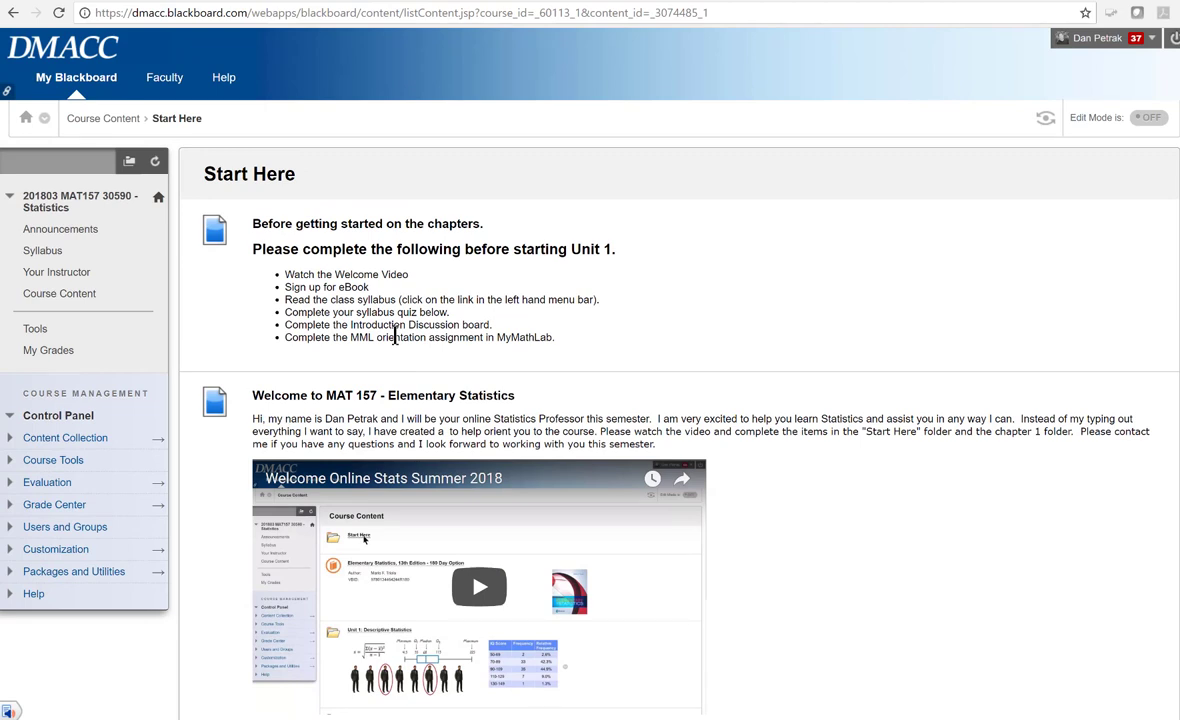
{"action": "mouse_move", "coordinate": [304, 364]}
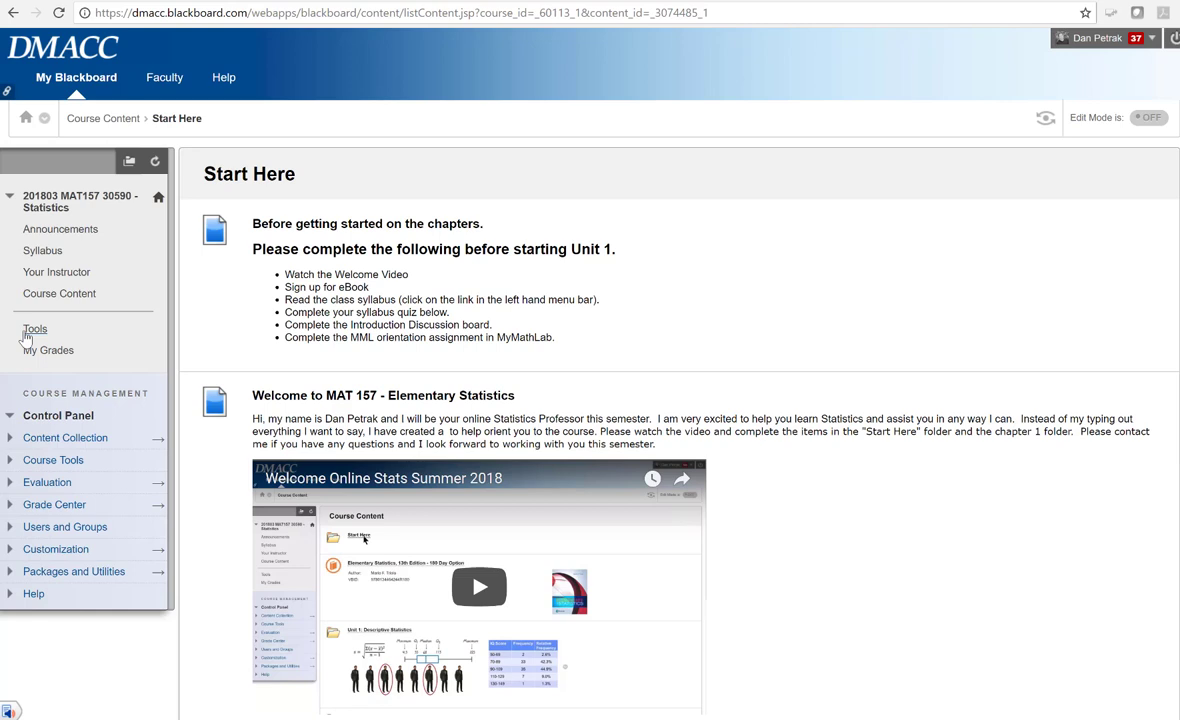
Go to the Statistics course's Tools page and choose Bookshelf by VitalSource
{"action": "left_click", "coordinate": [32, 328]}
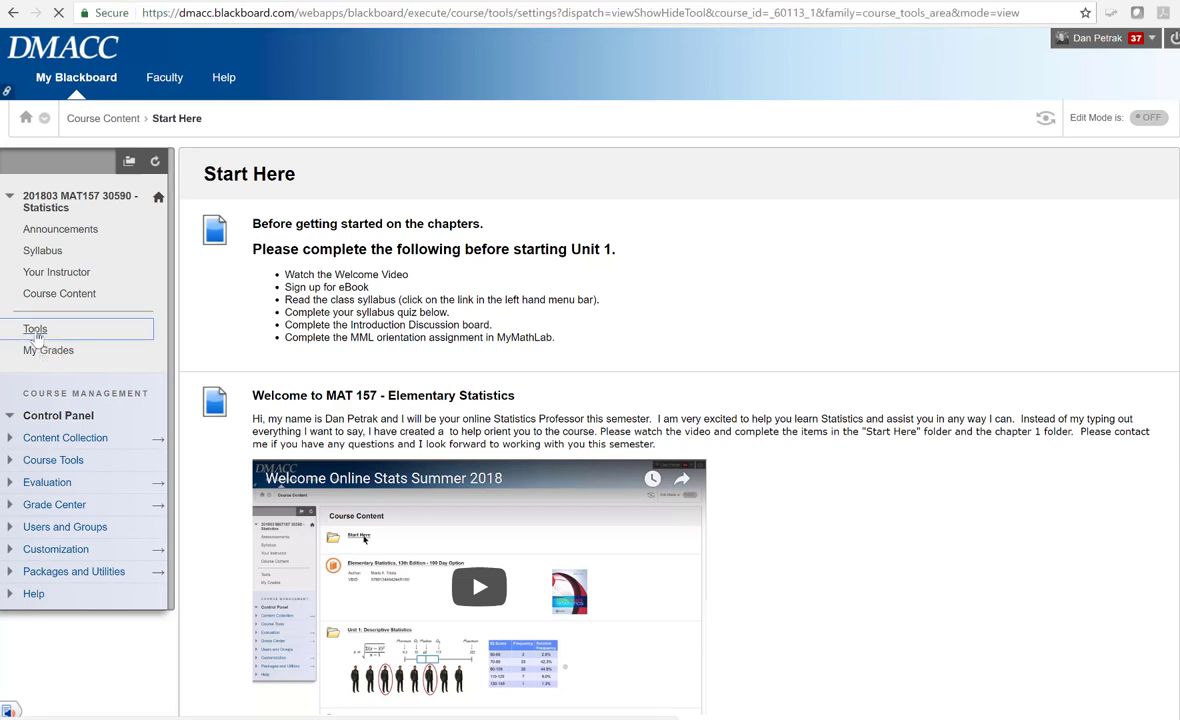
{"action": "mouse_move", "coordinate": [420, 354]}
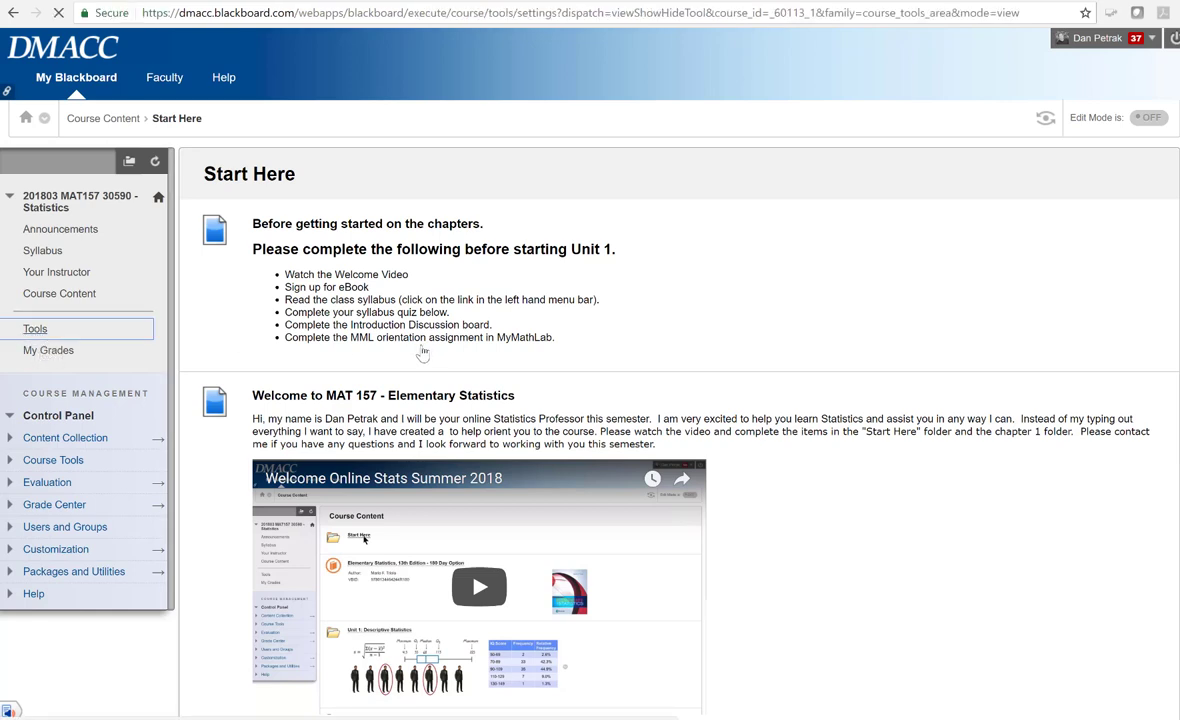
{"action": "left_click", "coordinate": [34, 328]}
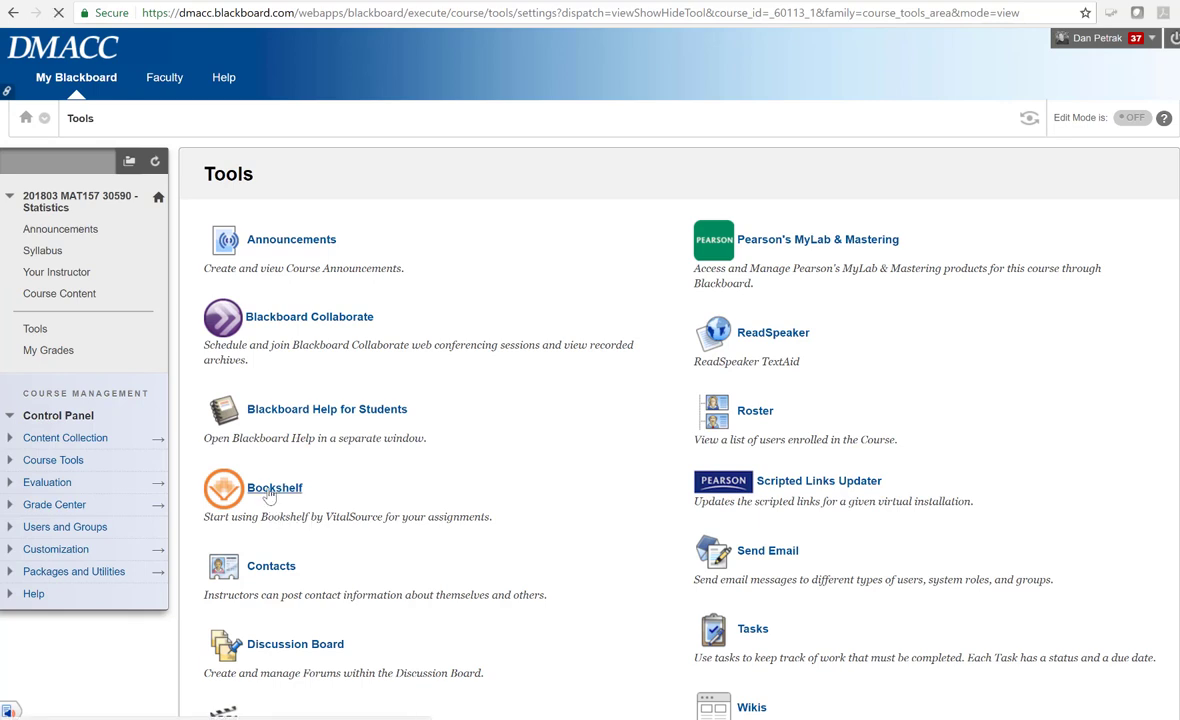
{"action": "left_click", "coordinate": [274, 488]}
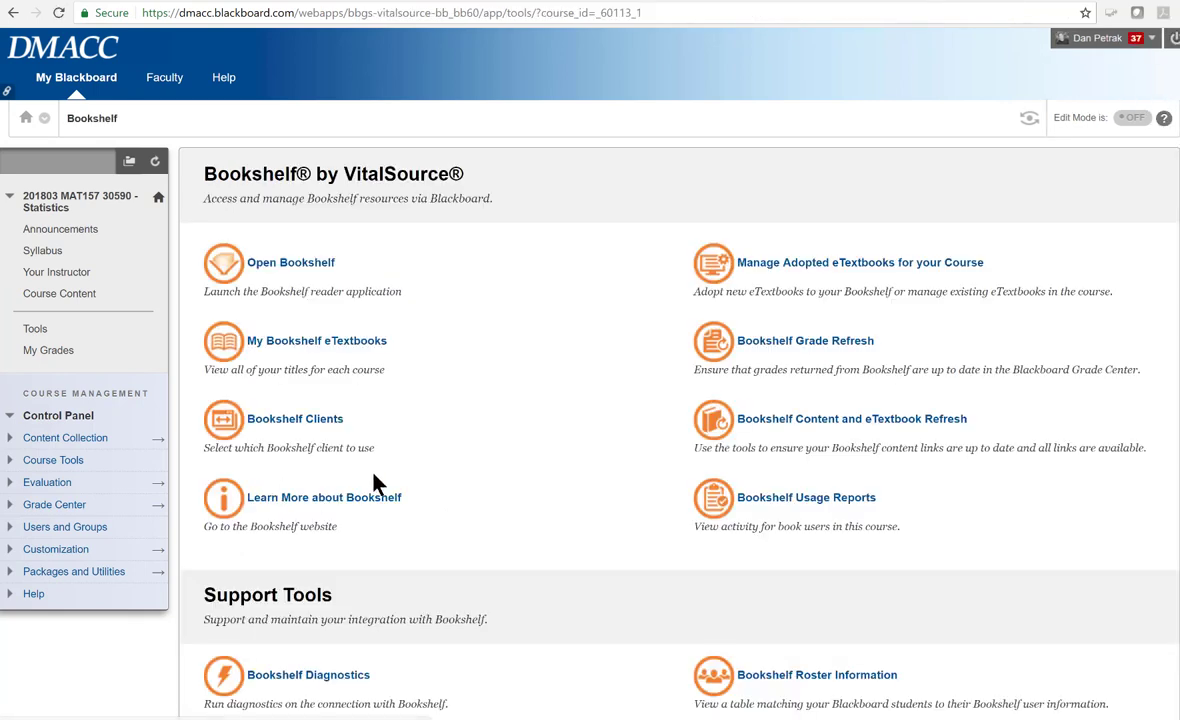
{"action": "mouse_move", "coordinate": [788, 272]}
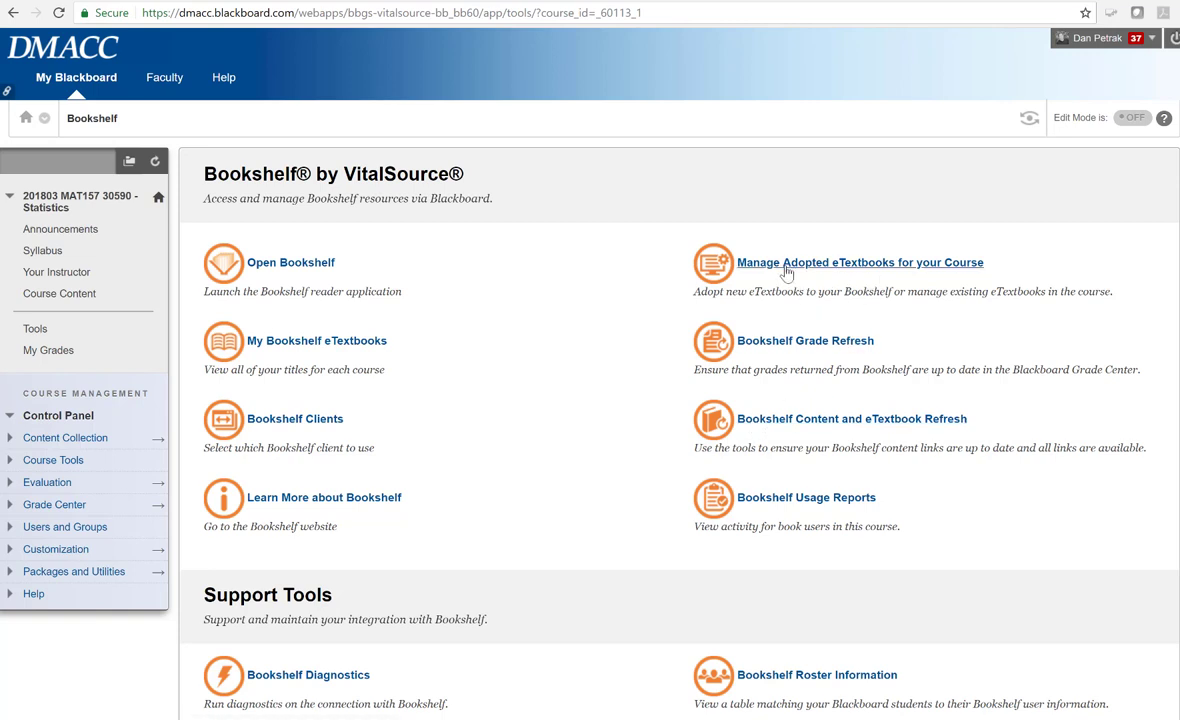
{"action": "mouse_move", "coordinate": [850, 272]}
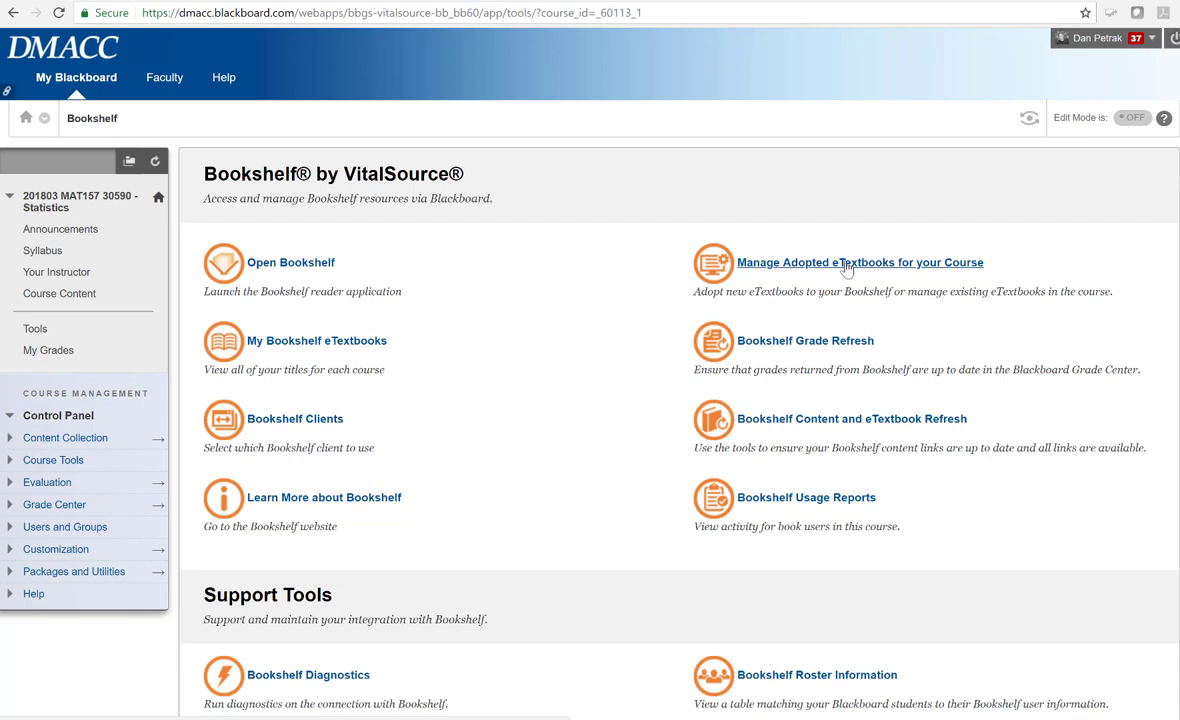
{"action": "mouse_move", "coordinate": [836, 268]}
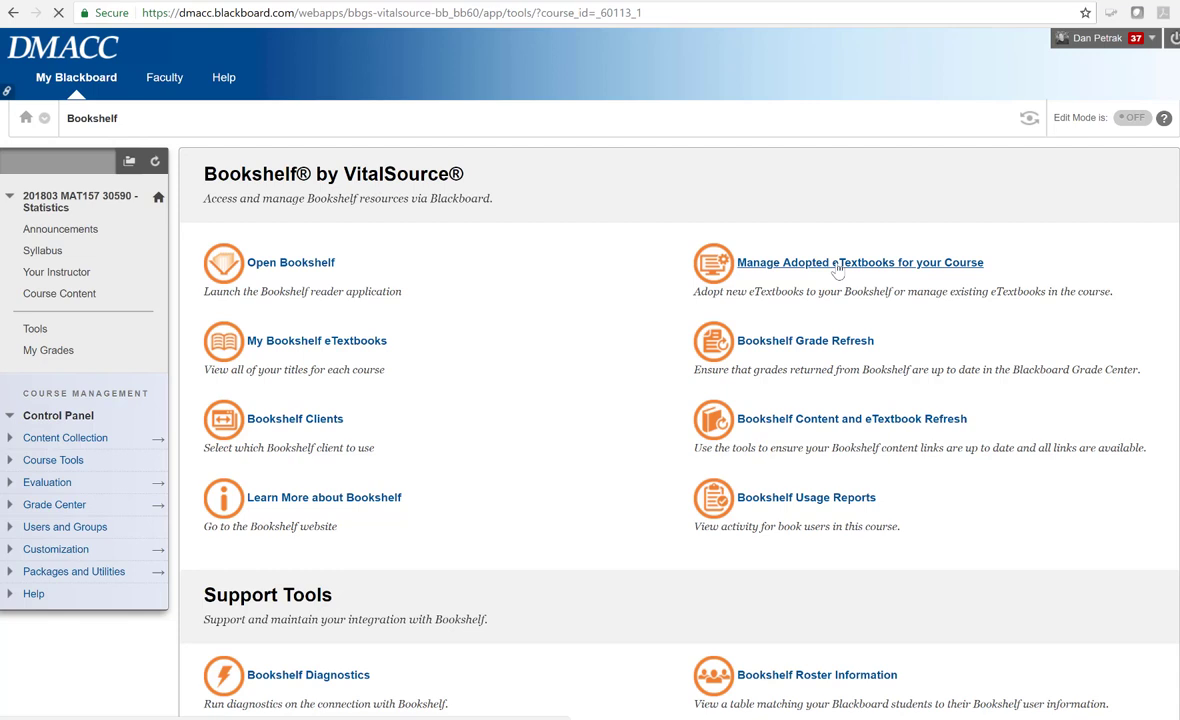
View Manage Adopted eTextbooks showing Elementary Statistics 13th Edition, then head back to My Blackboard
{"action": "left_click", "coordinate": [860, 262]}
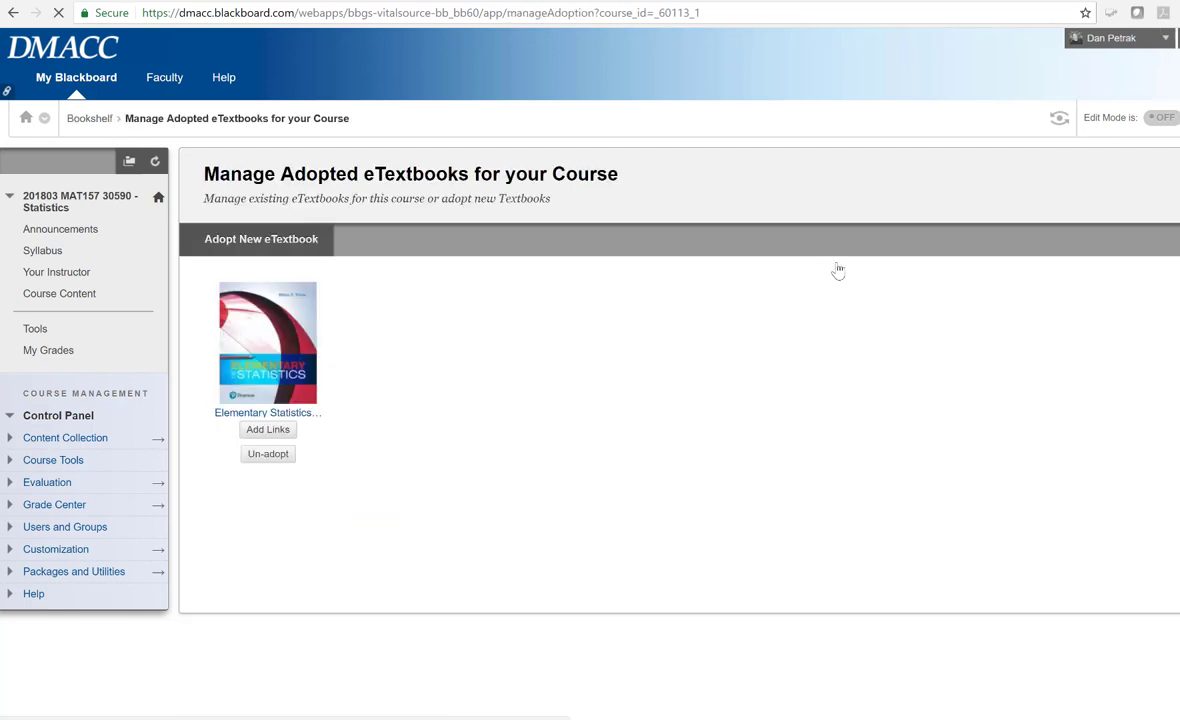
{"action": "mouse_move", "coordinate": [258, 348]}
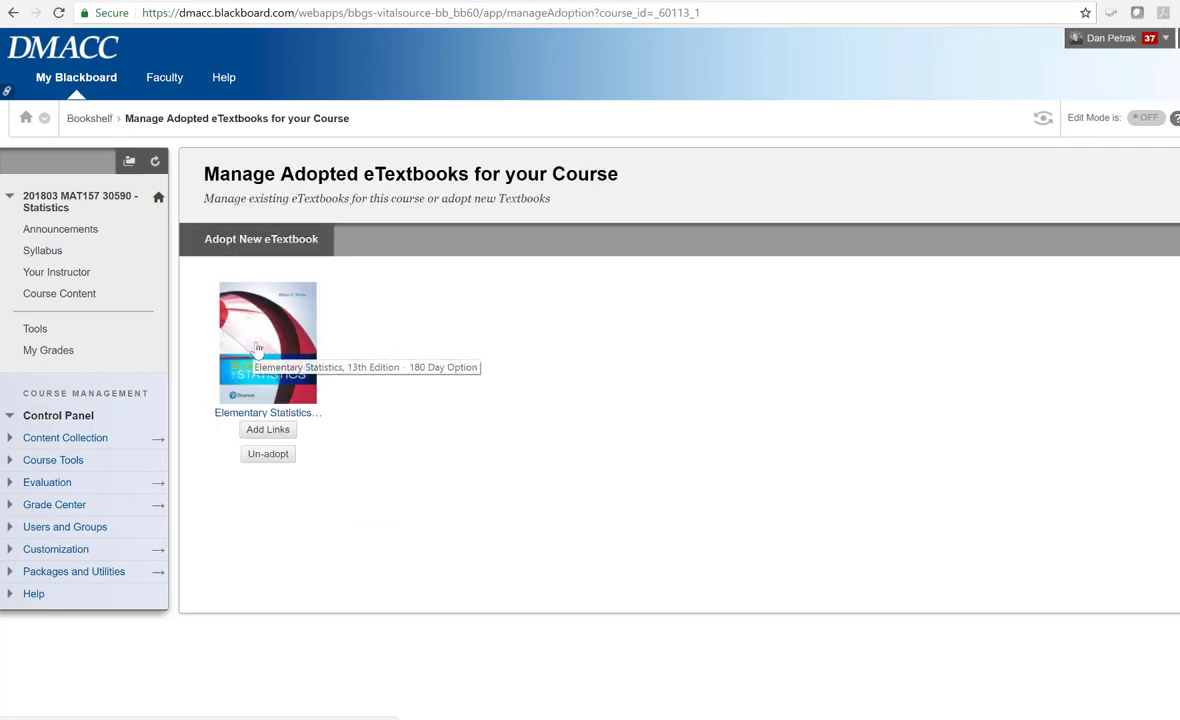
{"action": "mouse_move", "coordinate": [266, 322]}
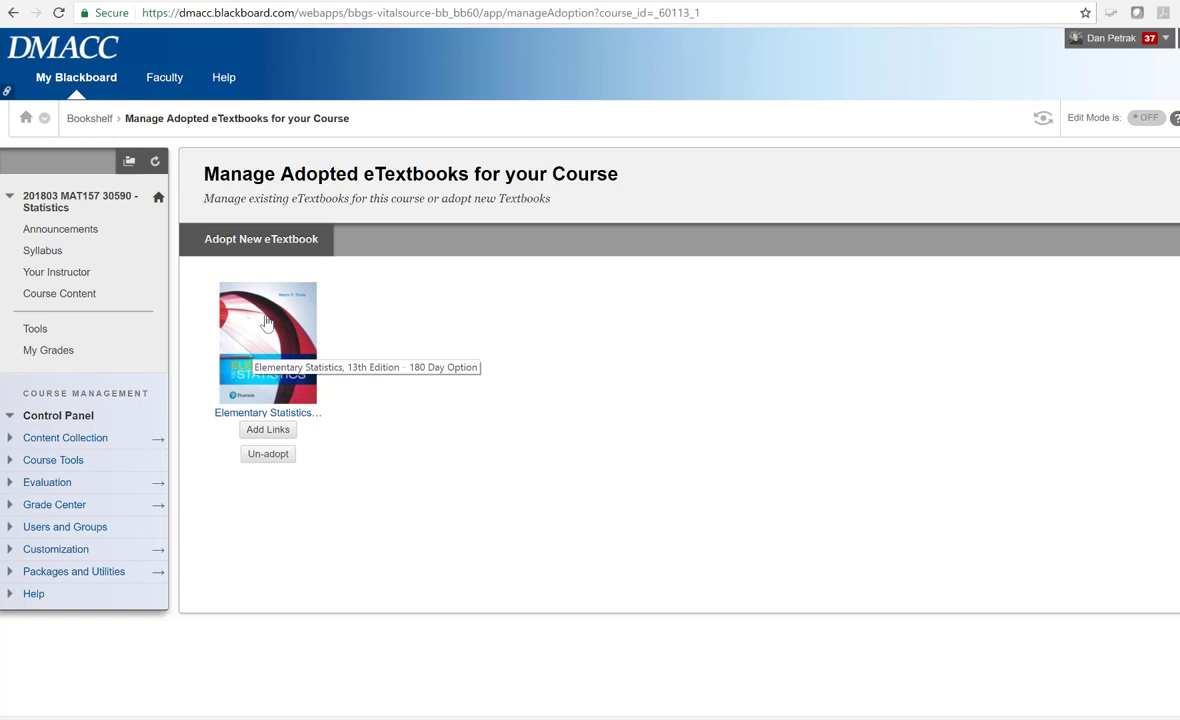
{"action": "left_click", "coordinate": [76, 78]}
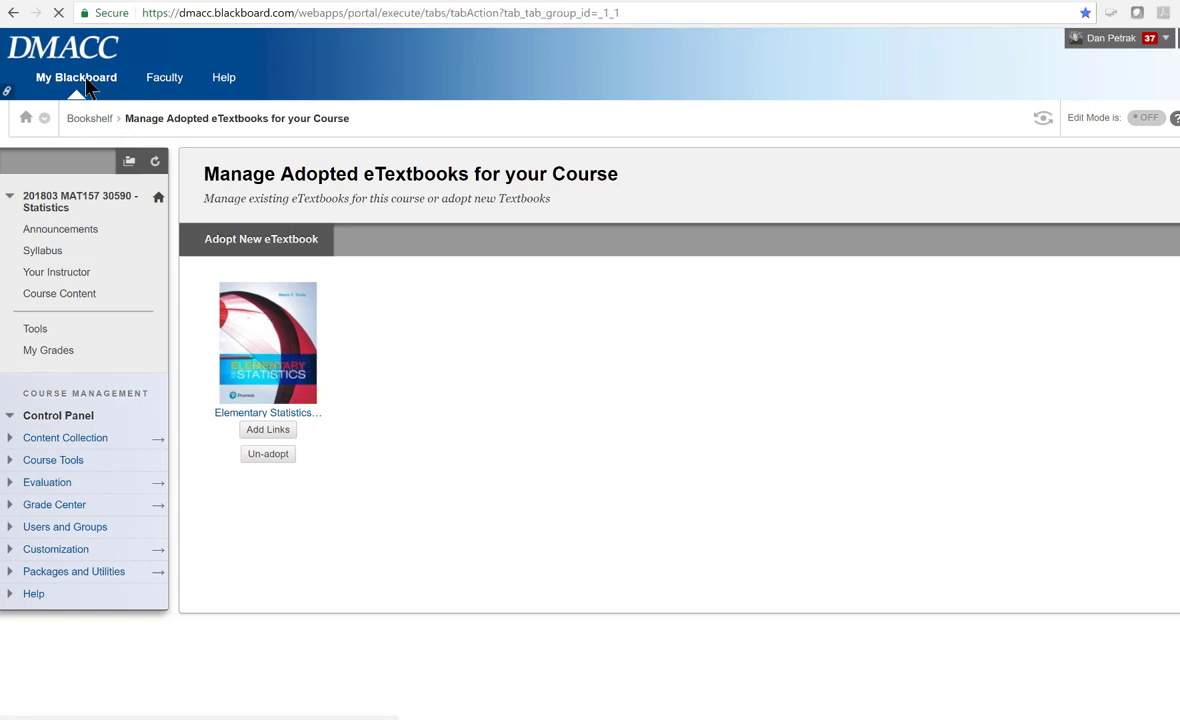
Enter the MAT064 31009 College Prep Math course and go to its Tools page
{"action": "left_click", "coordinate": [64, 80]}
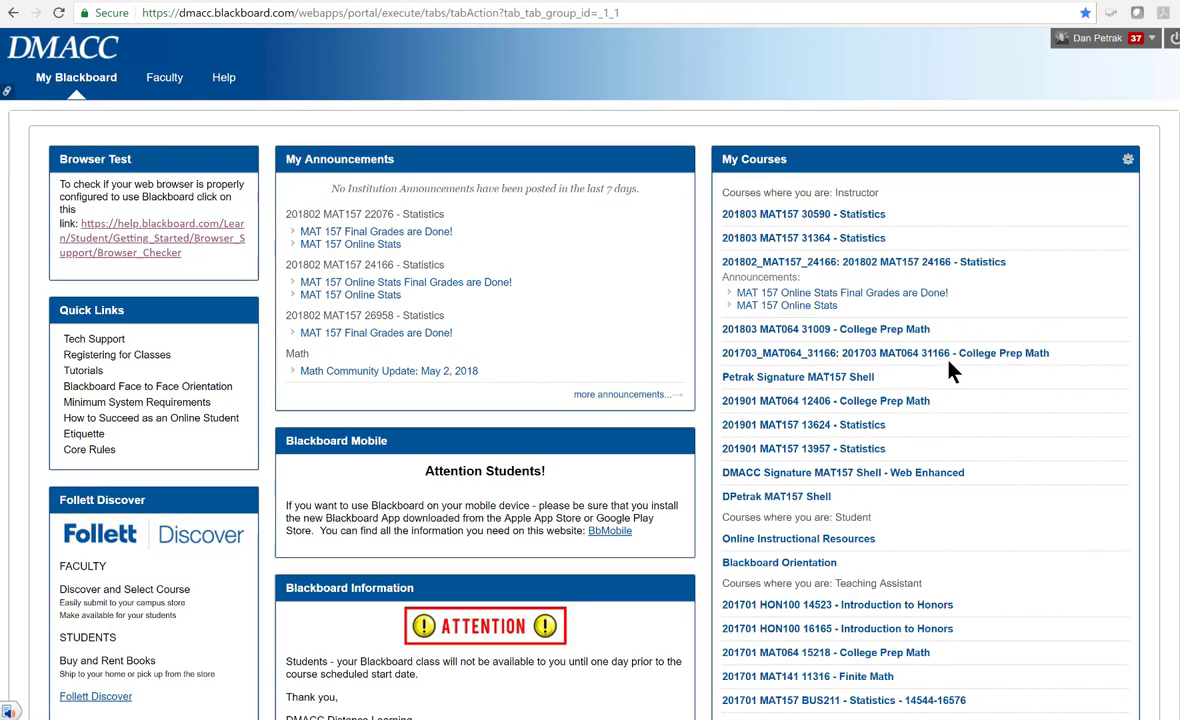
{"action": "left_click", "coordinate": [808, 328]}
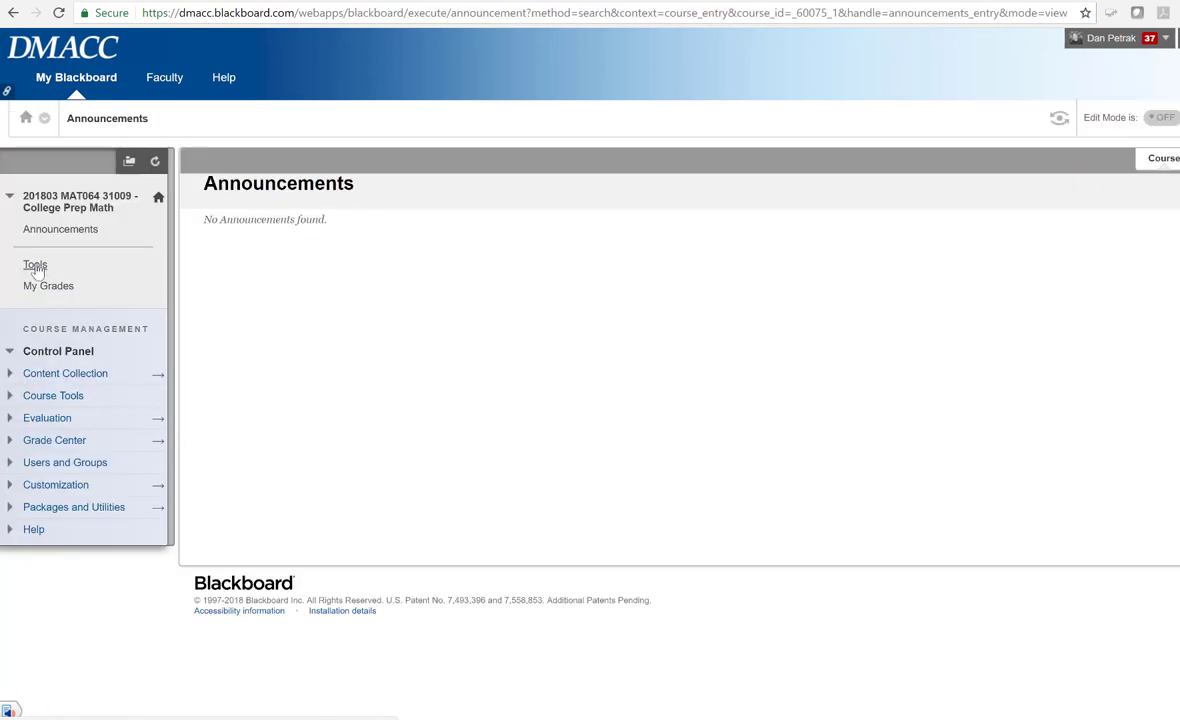
{"action": "left_click", "coordinate": [36, 264]}
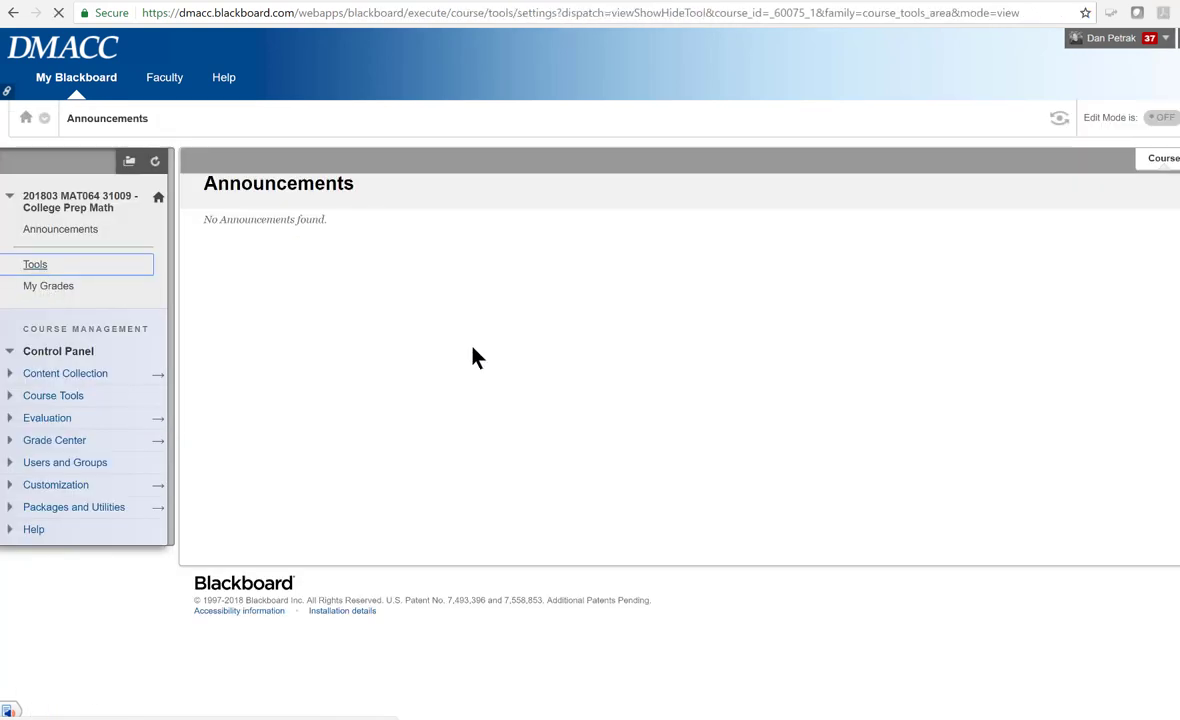
{"action": "left_click", "coordinate": [36, 264]}
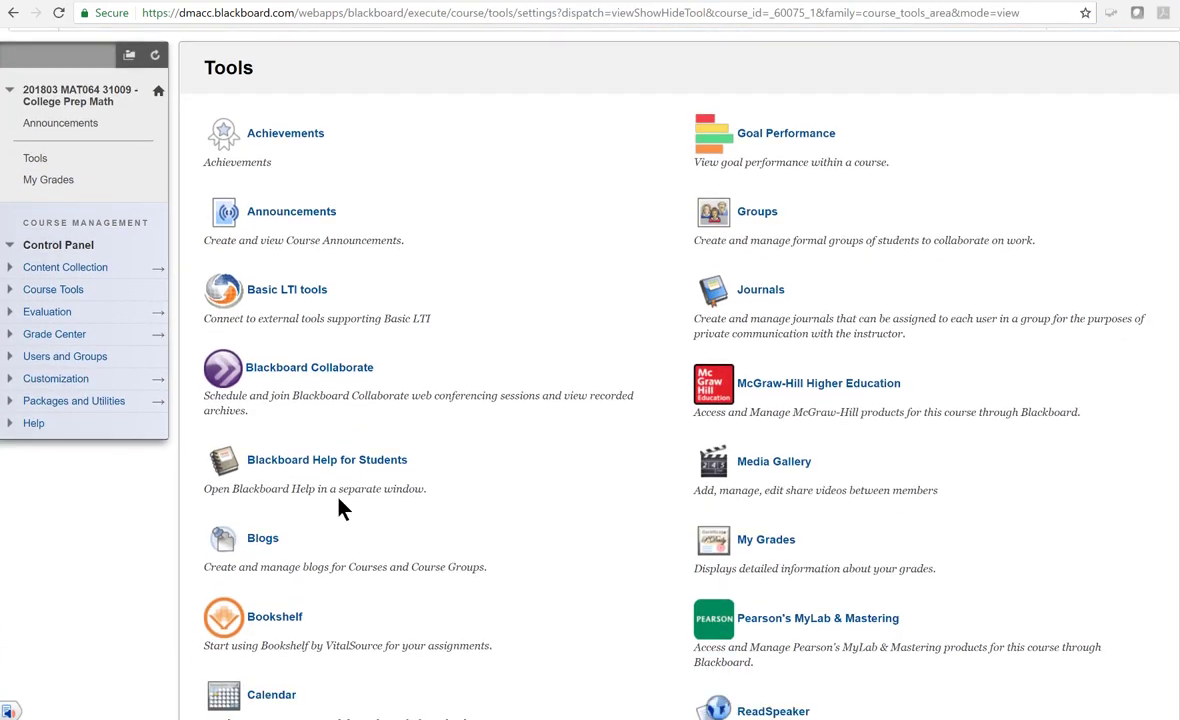
Choose Bookshelf by VitalSource and go to Manage Adopted eTextbooks for this course
{"action": "left_click", "coordinate": [276, 616]}
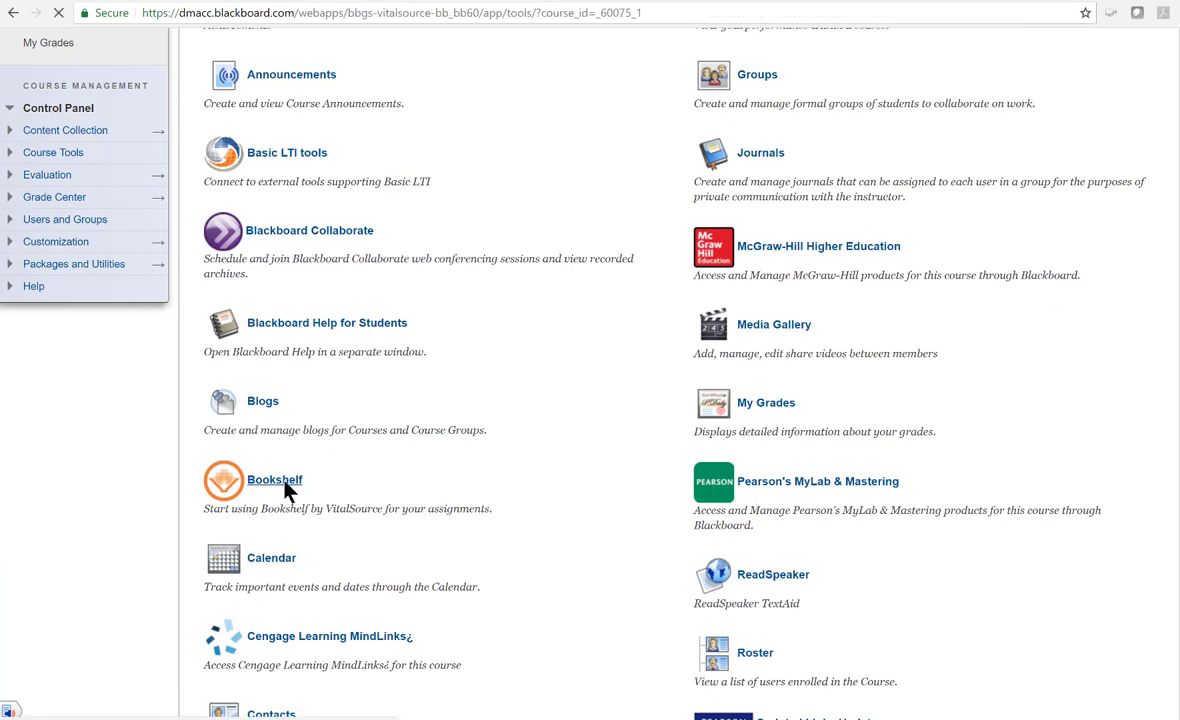
{"action": "left_click", "coordinate": [274, 480]}
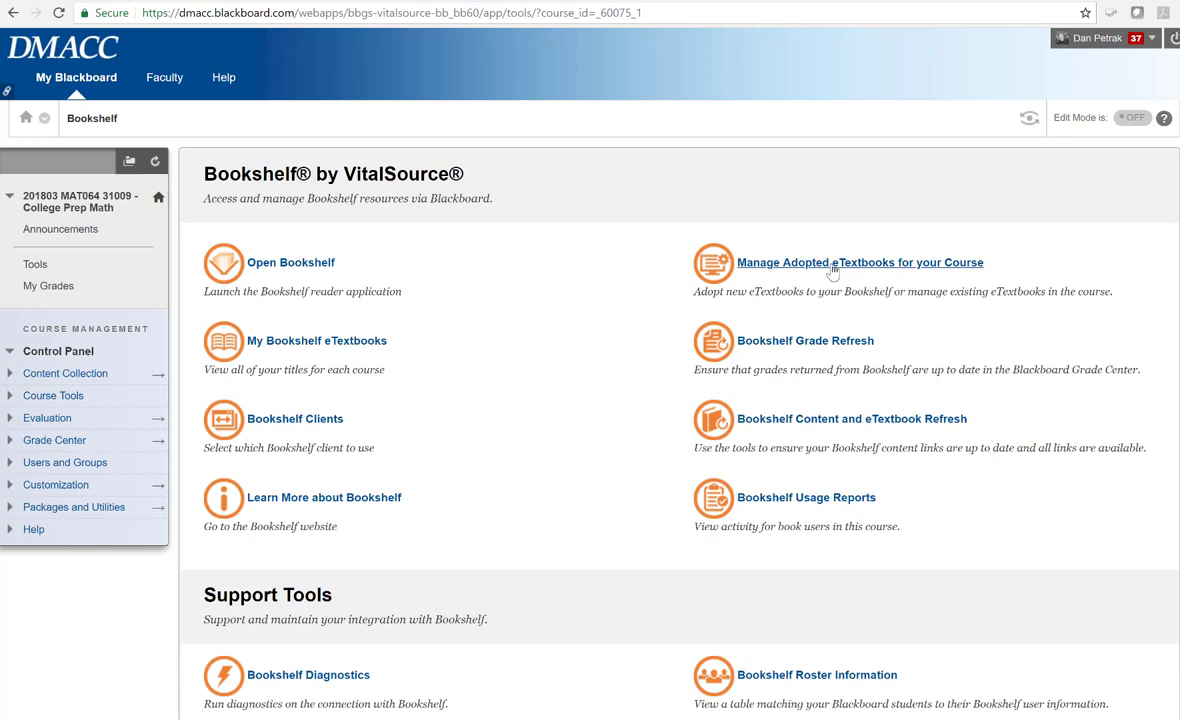
{"action": "left_click", "coordinate": [860, 262]}
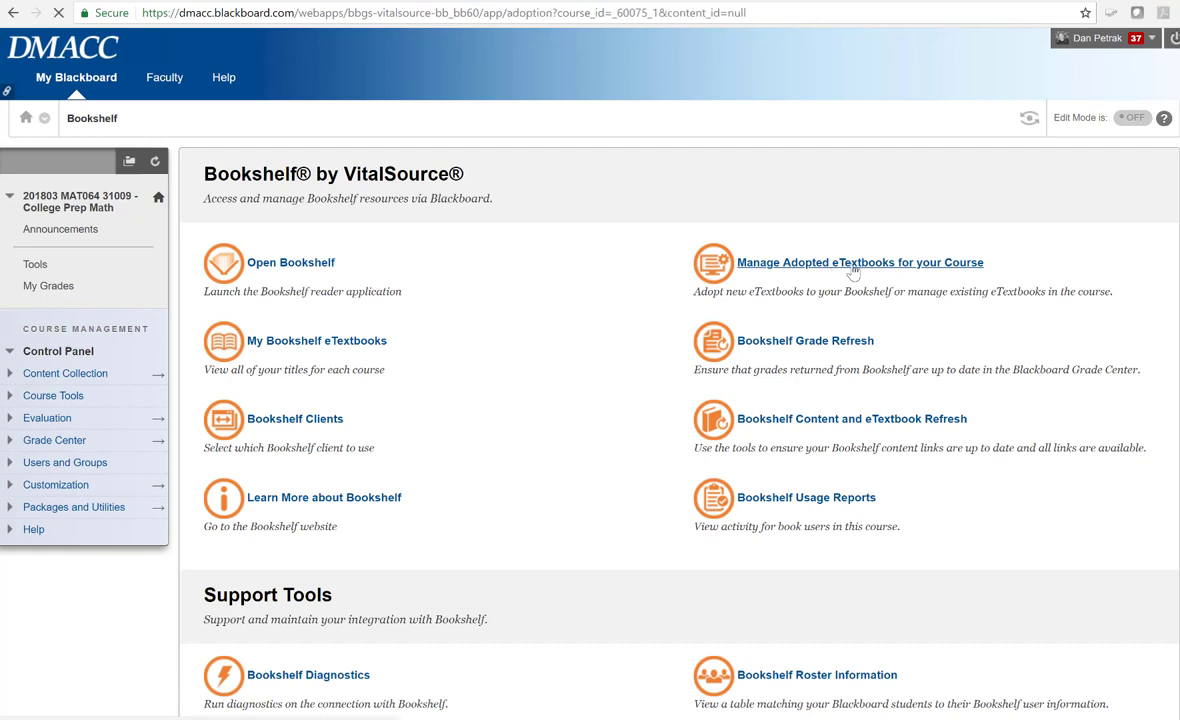
Search the Adopt New eTextbooks catalogue by Author for 'Triola' and list the results
{"action": "left_click", "coordinate": [860, 262]}
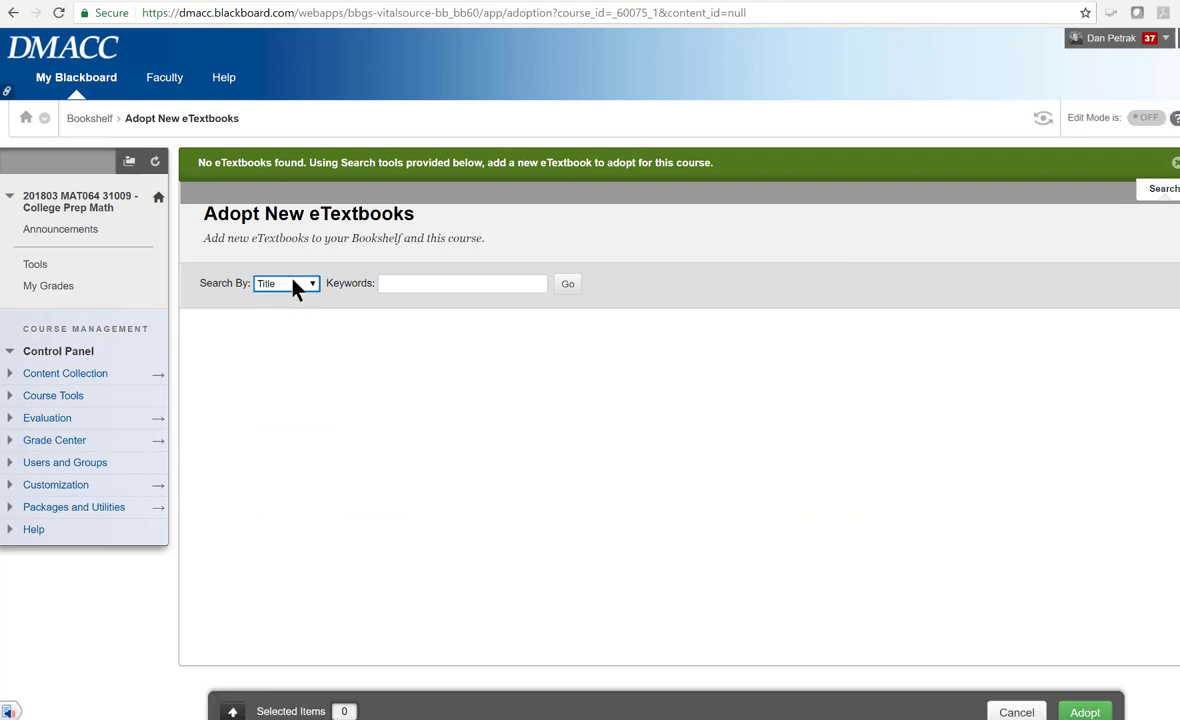
{"action": "left_click", "coordinate": [288, 284]}
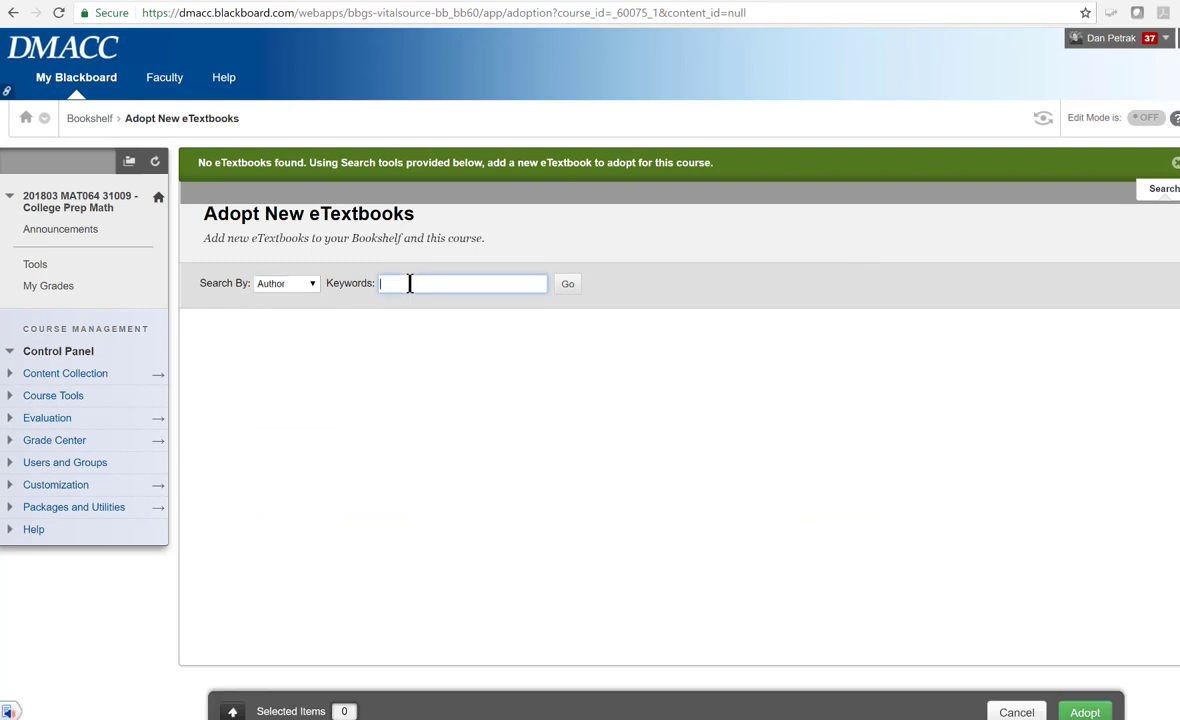
{"action": "type", "text": "triol"}
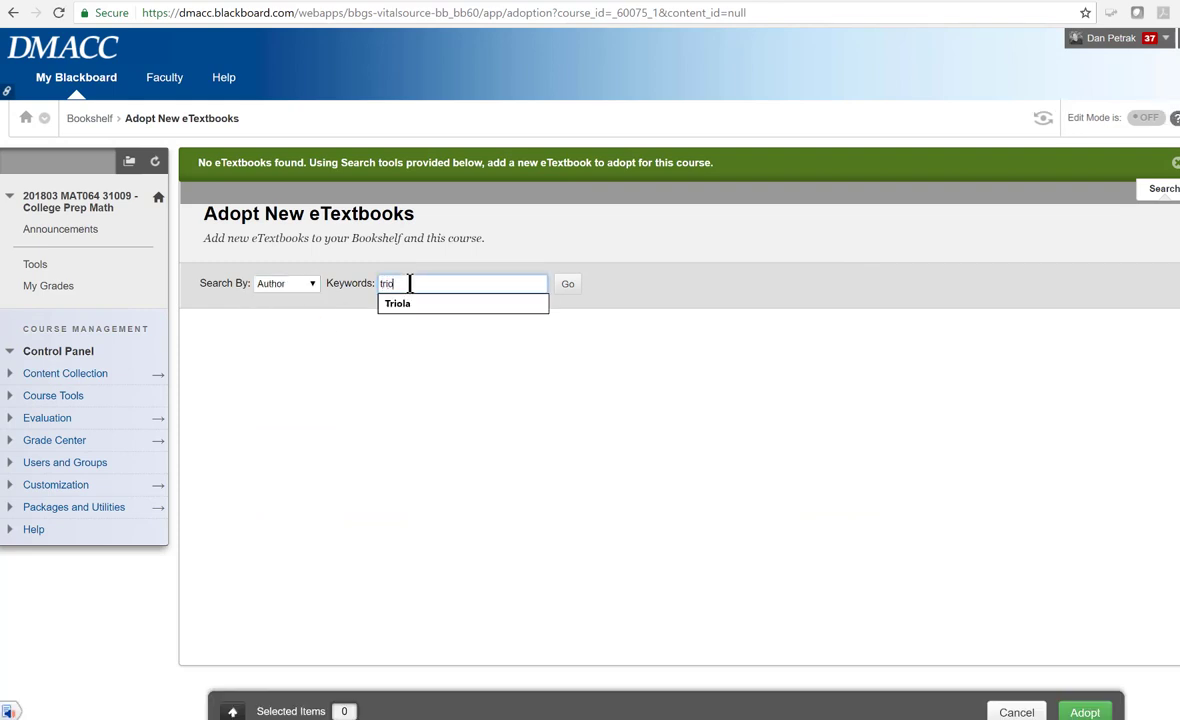
{"action": "left_click", "coordinate": [398, 304]}
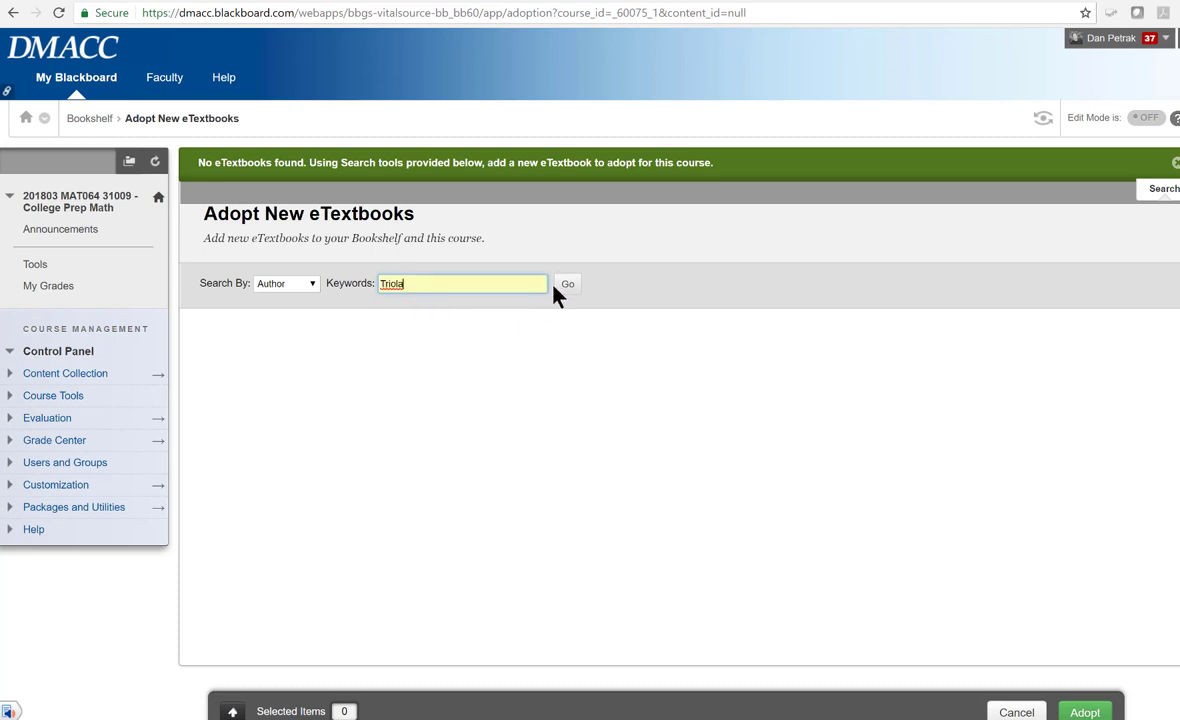
{"action": "left_click", "coordinate": [568, 284]}
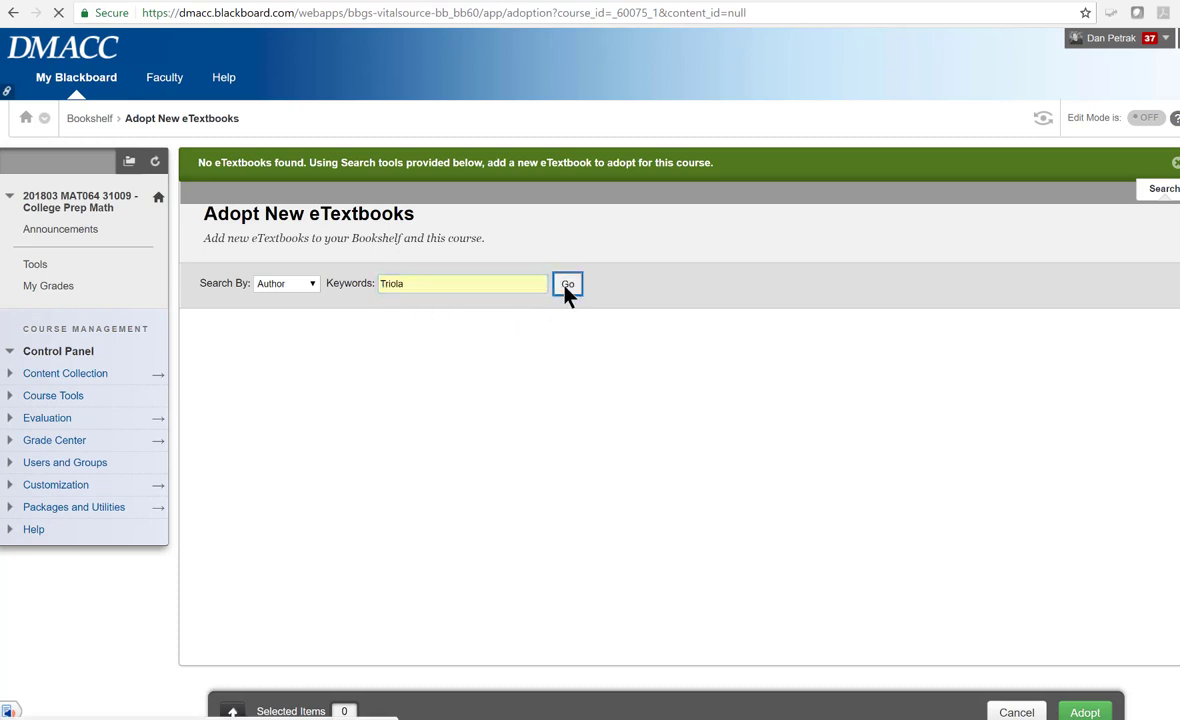
{"action": "left_click", "coordinate": [568, 284]}
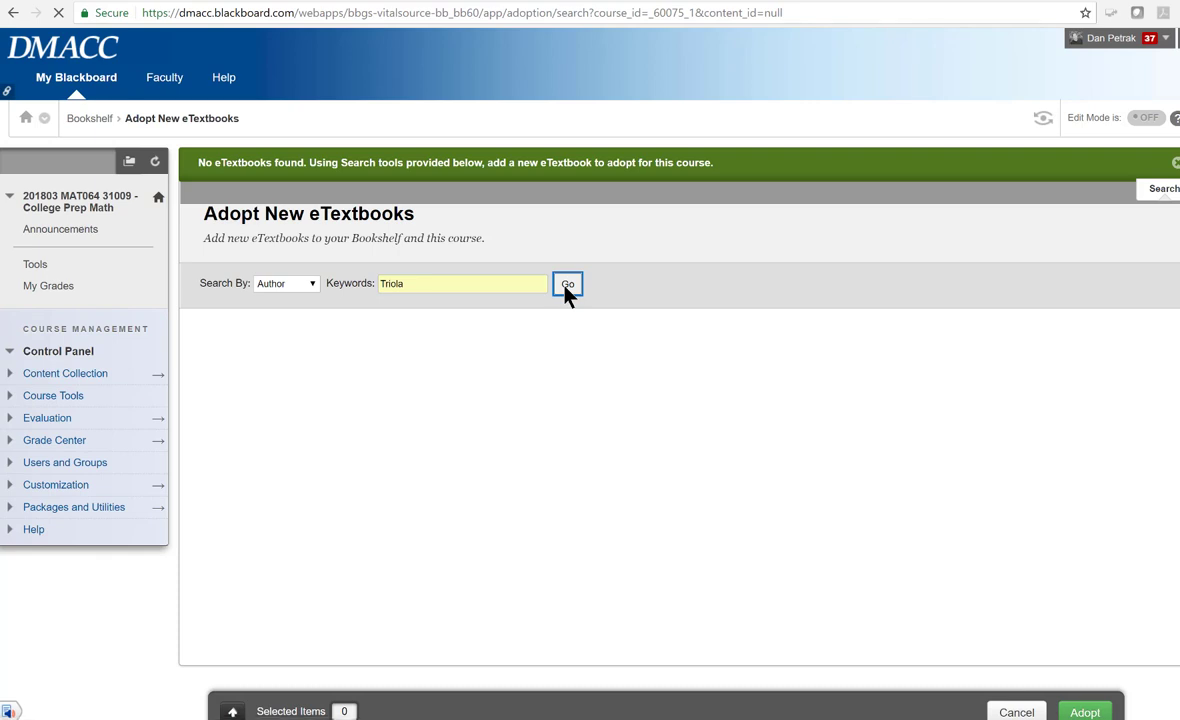
{"action": "left_click", "coordinate": [566, 284]}
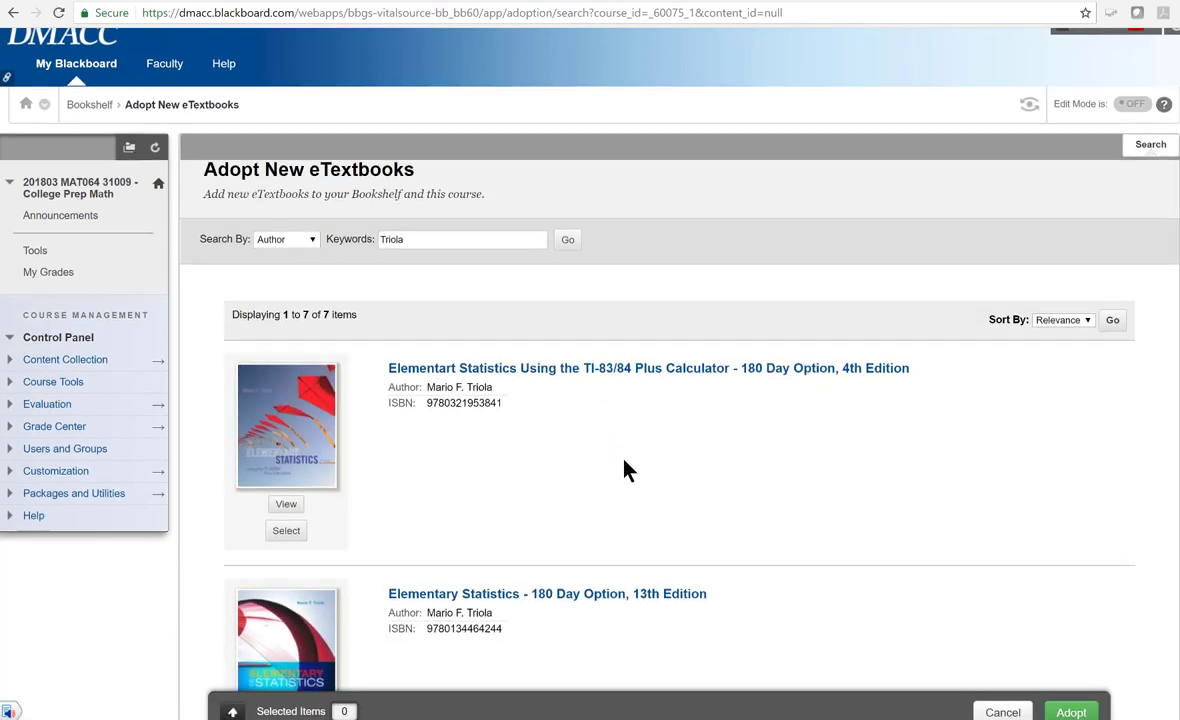
Select Elementary Statistics, 13th Edition - 180 Day Option from the results and adopt it
{"action": "scroll", "scroll_direction": "down", "scroll_amount": 3}
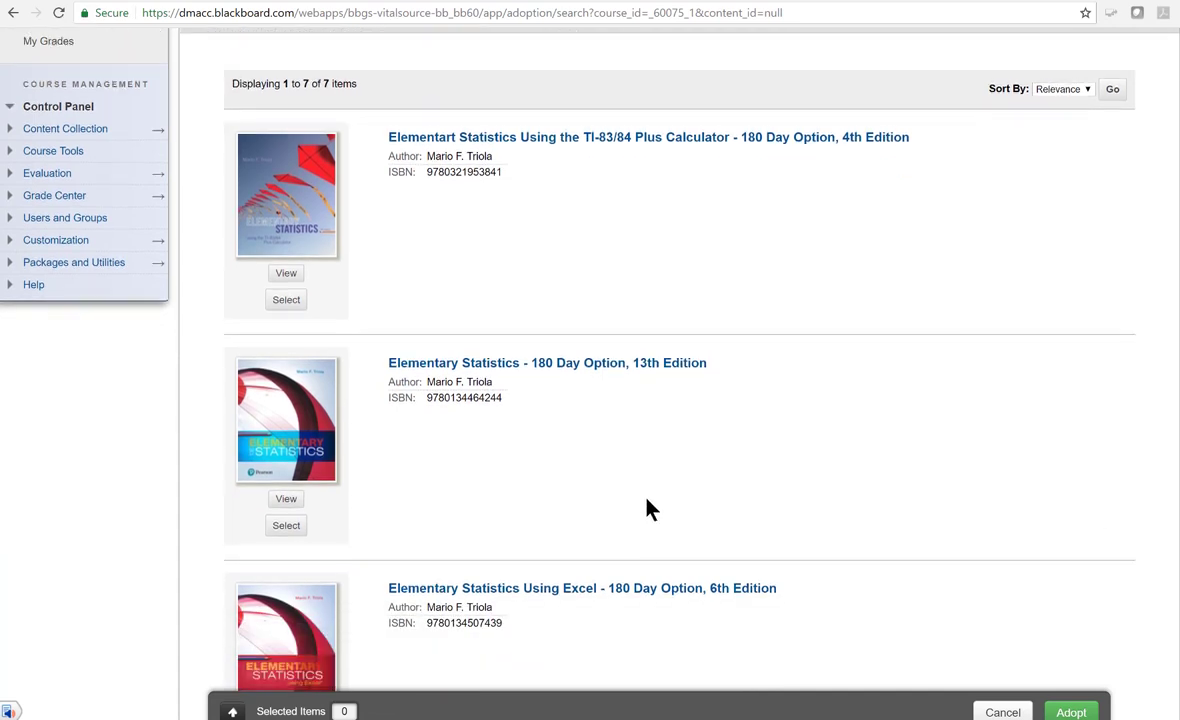
{"action": "scroll", "scroll_direction": "down", "scroll_amount": 3}
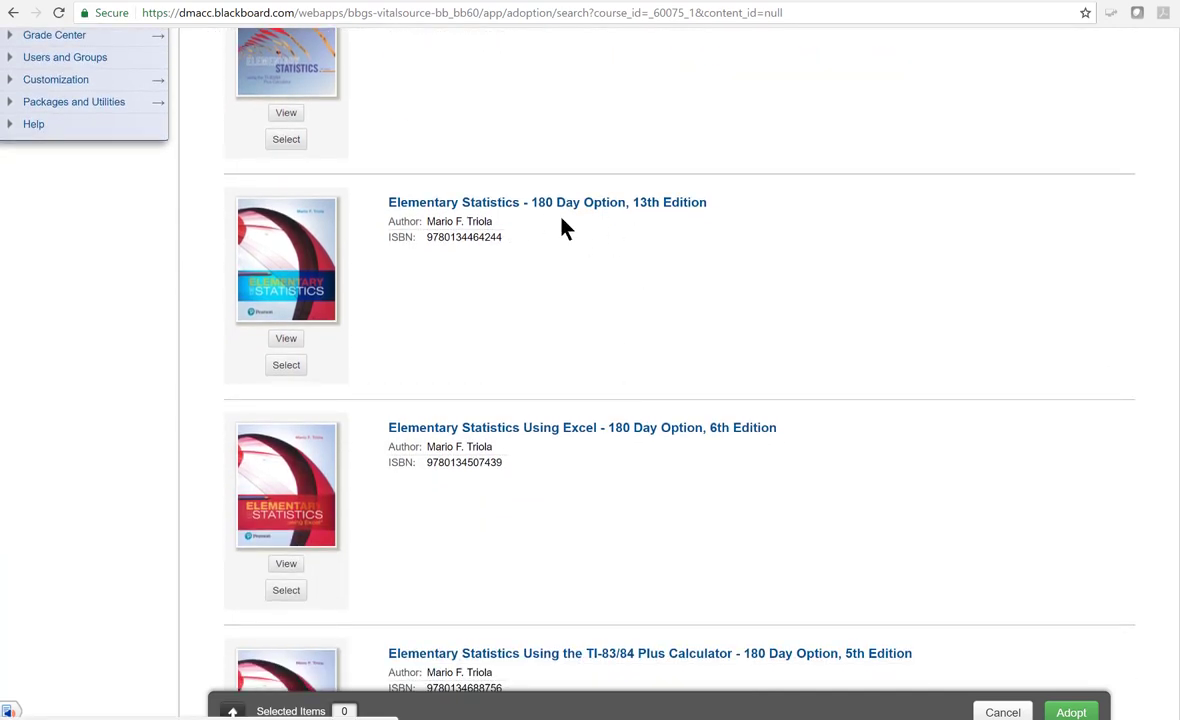
{"action": "mouse_move", "coordinate": [530, 352]}
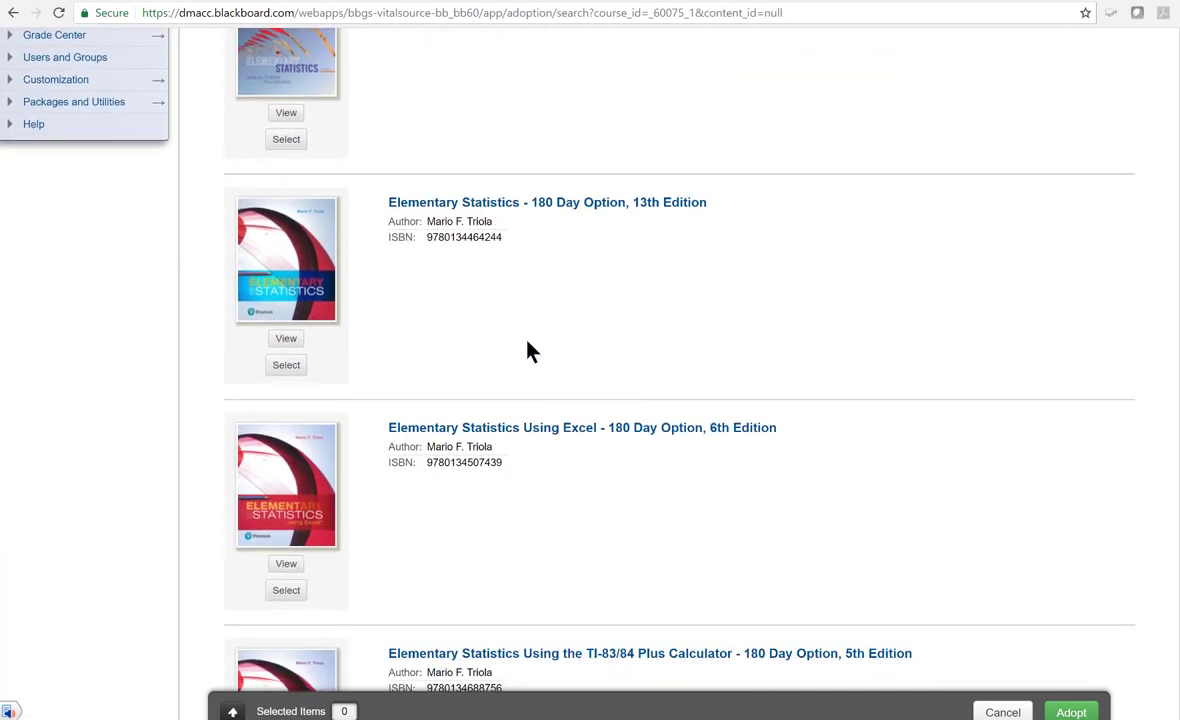
{"action": "mouse_move", "coordinate": [286, 364]}
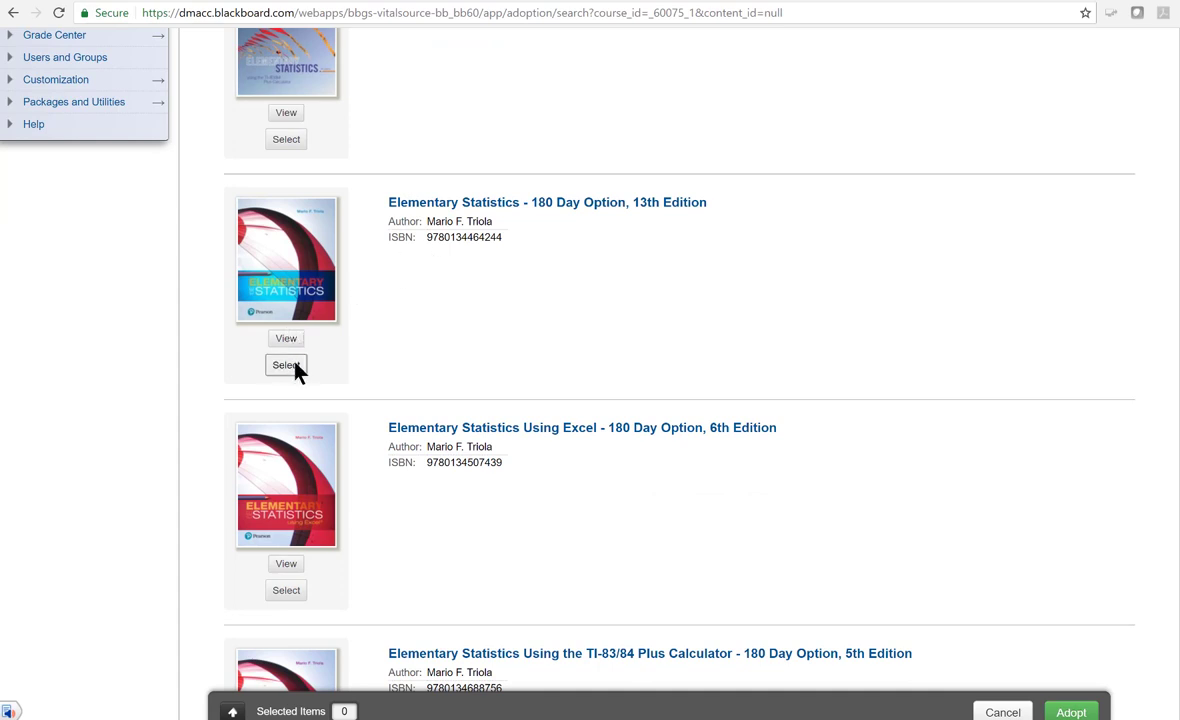
{"action": "left_click", "coordinate": [286, 364]}
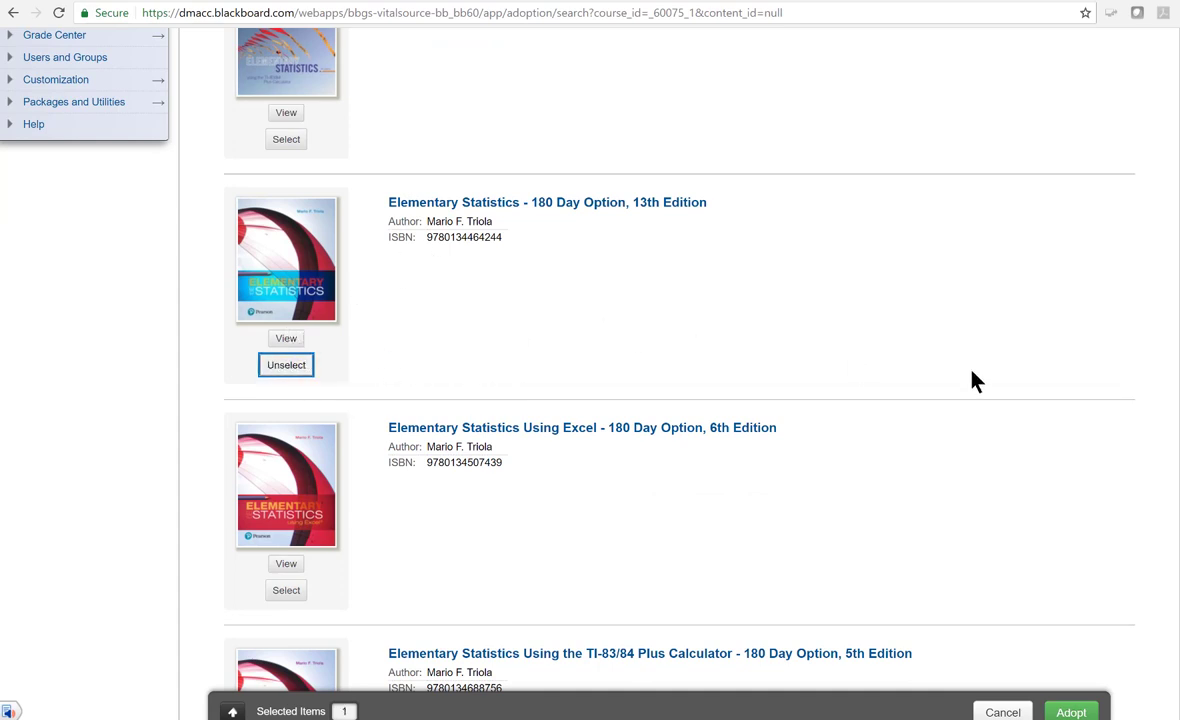
{"action": "scroll", "scroll_direction": "down", "scroll_amount": 3}
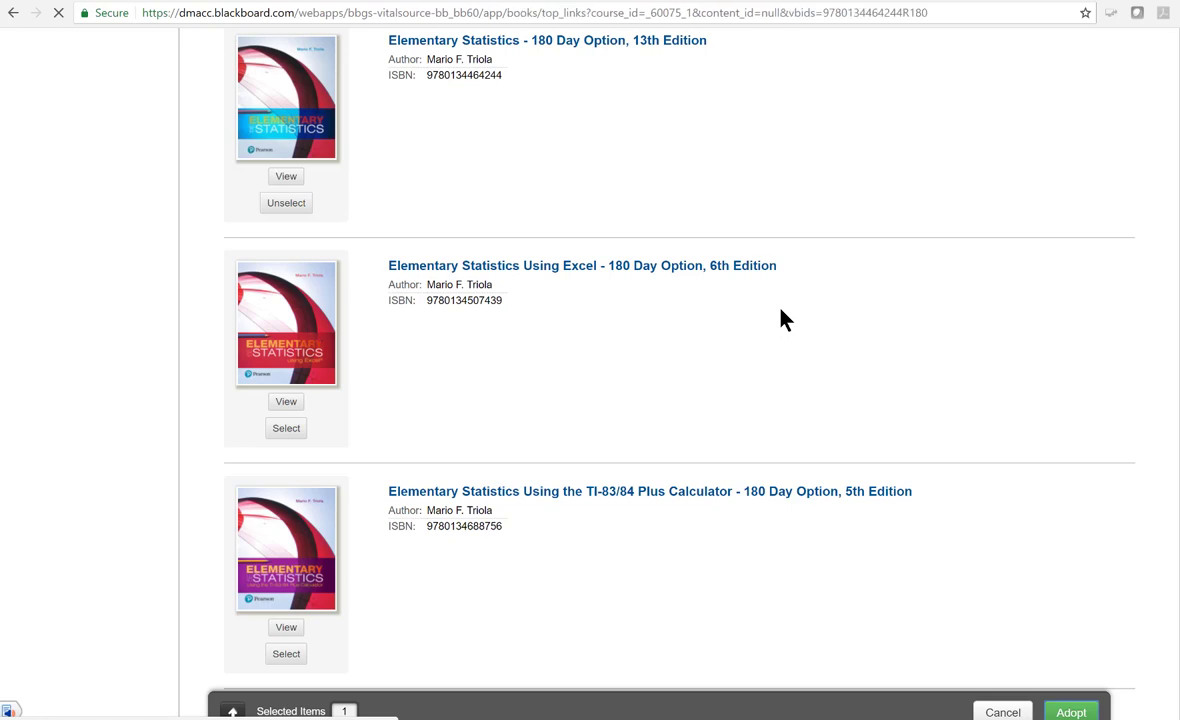
{"action": "left_click", "coordinate": [1076, 712]}
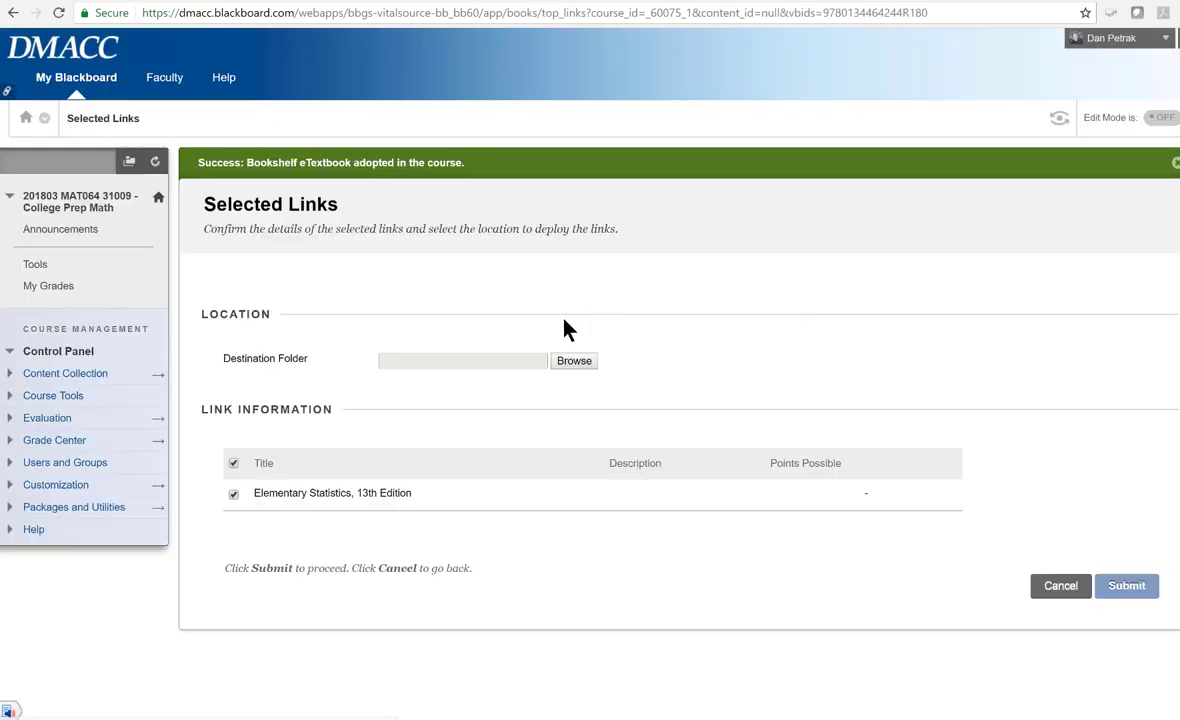
Choose Course Content as the destination folder and submit the eTextbook link there
{"action": "left_click", "coordinate": [574, 360]}
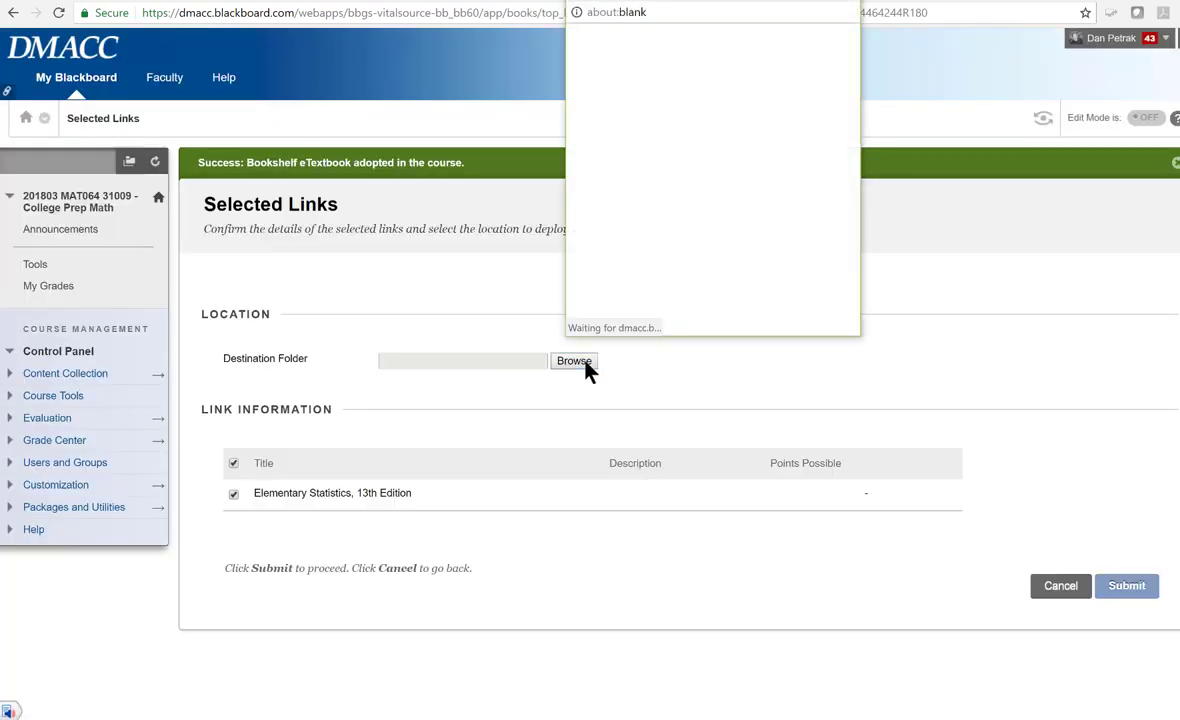
{"action": "left_click", "coordinate": [572, 360]}
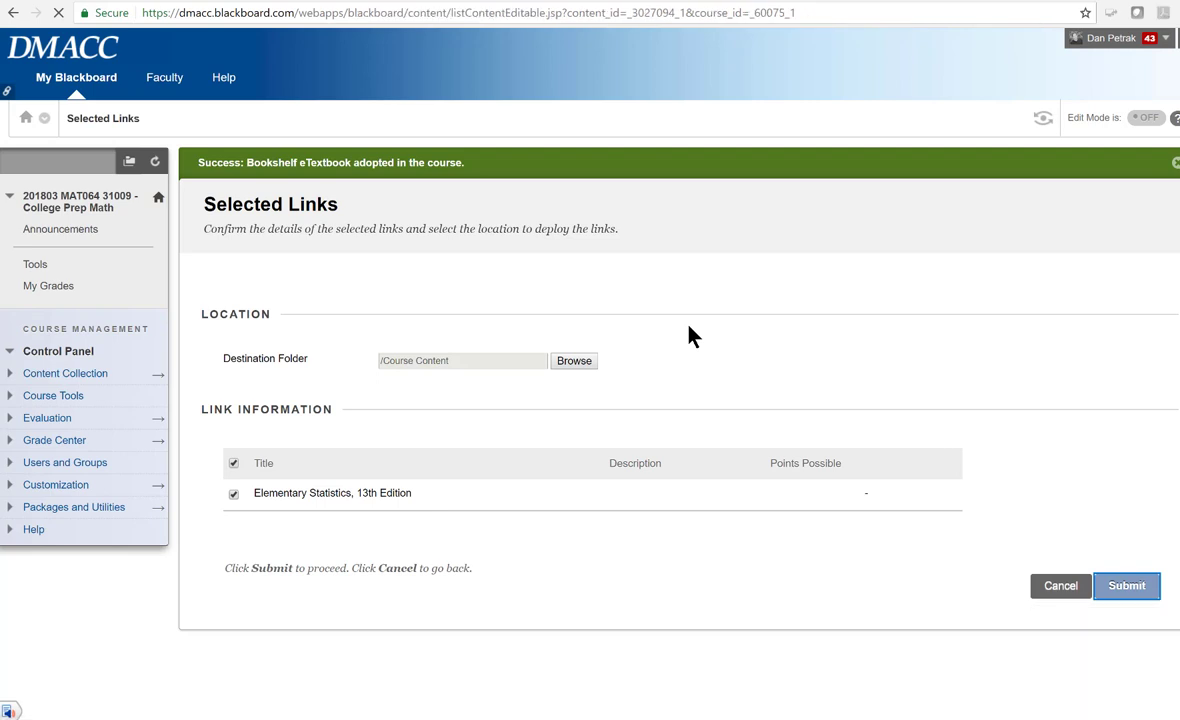
{"action": "left_click", "coordinate": [1126, 586]}
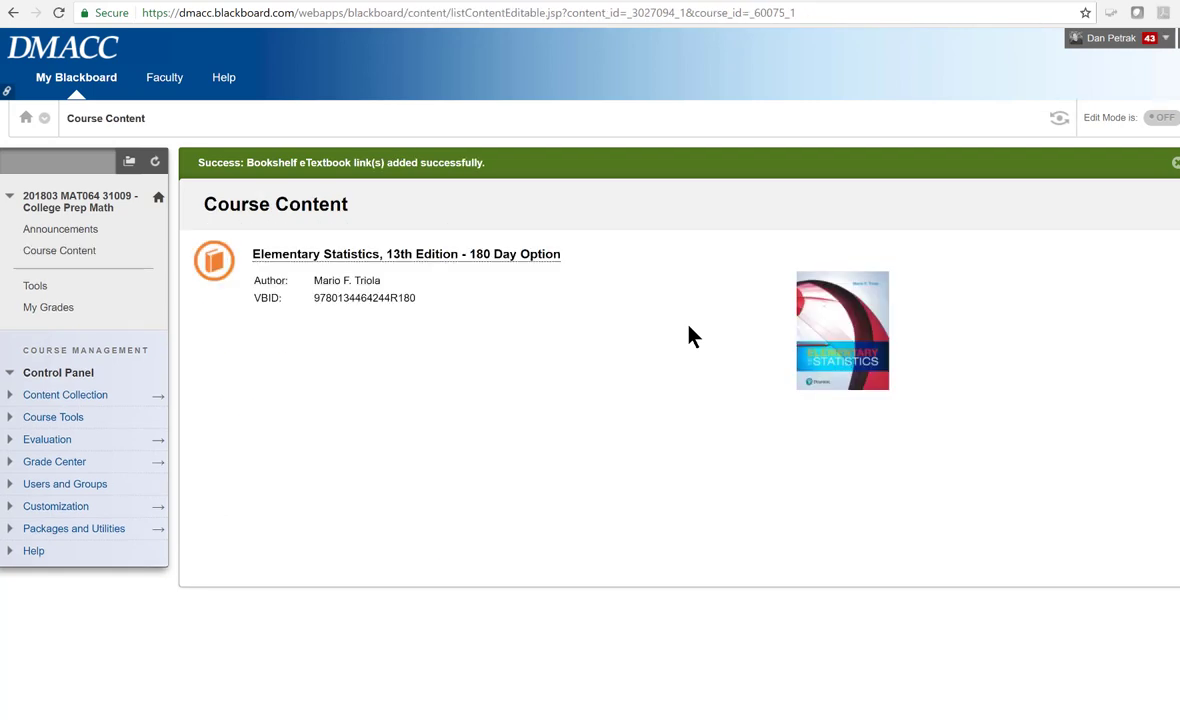
{"action": "mouse_move", "coordinate": [502, 262]}
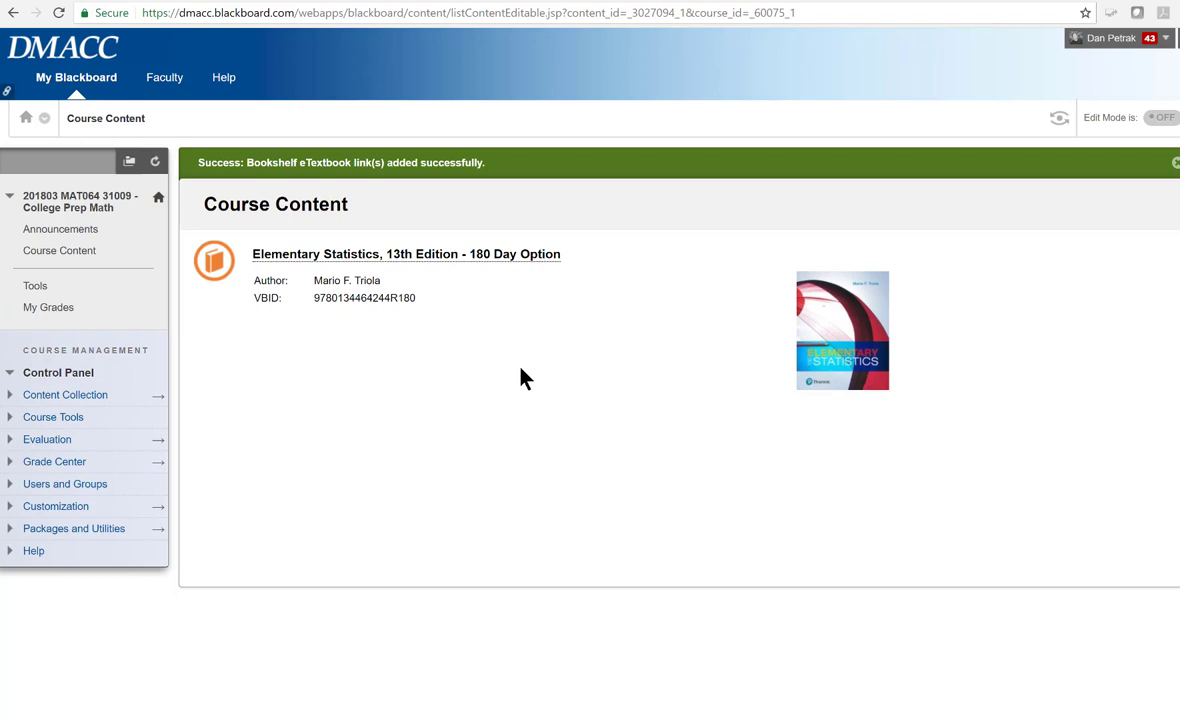
{"action": "mouse_move", "coordinate": [506, 256]}
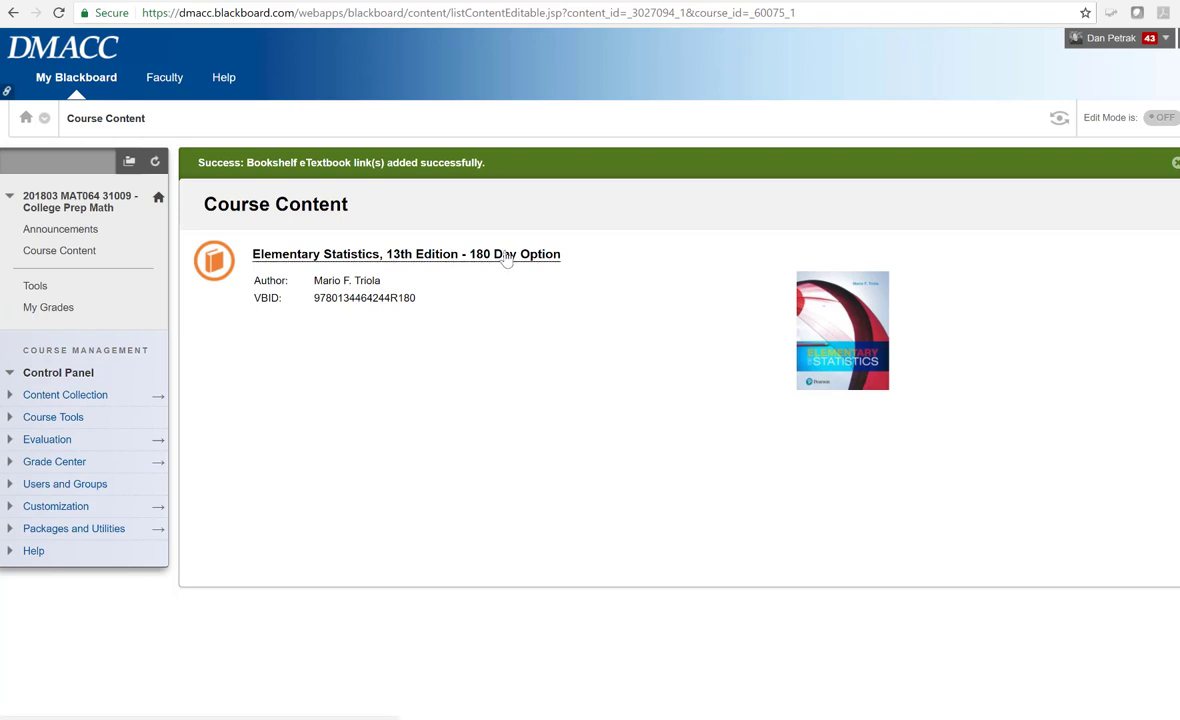
{"action": "mouse_move", "coordinate": [522, 362]}
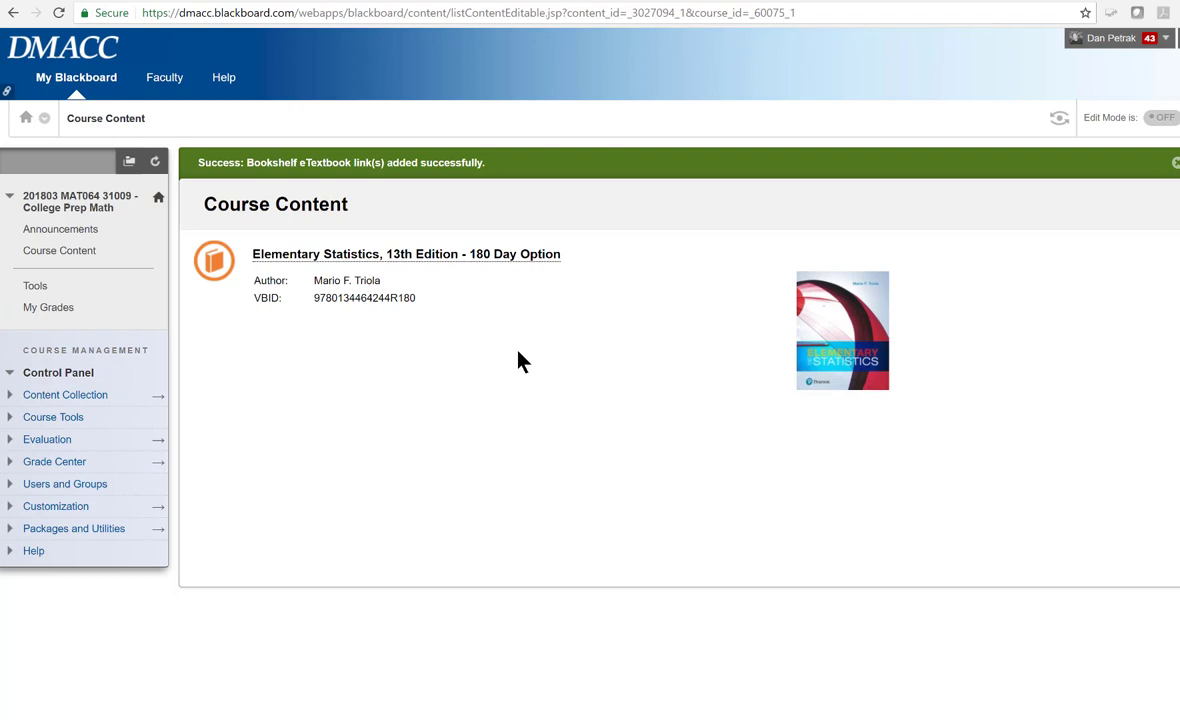
{"action": "mouse_move", "coordinate": [410, 260]}
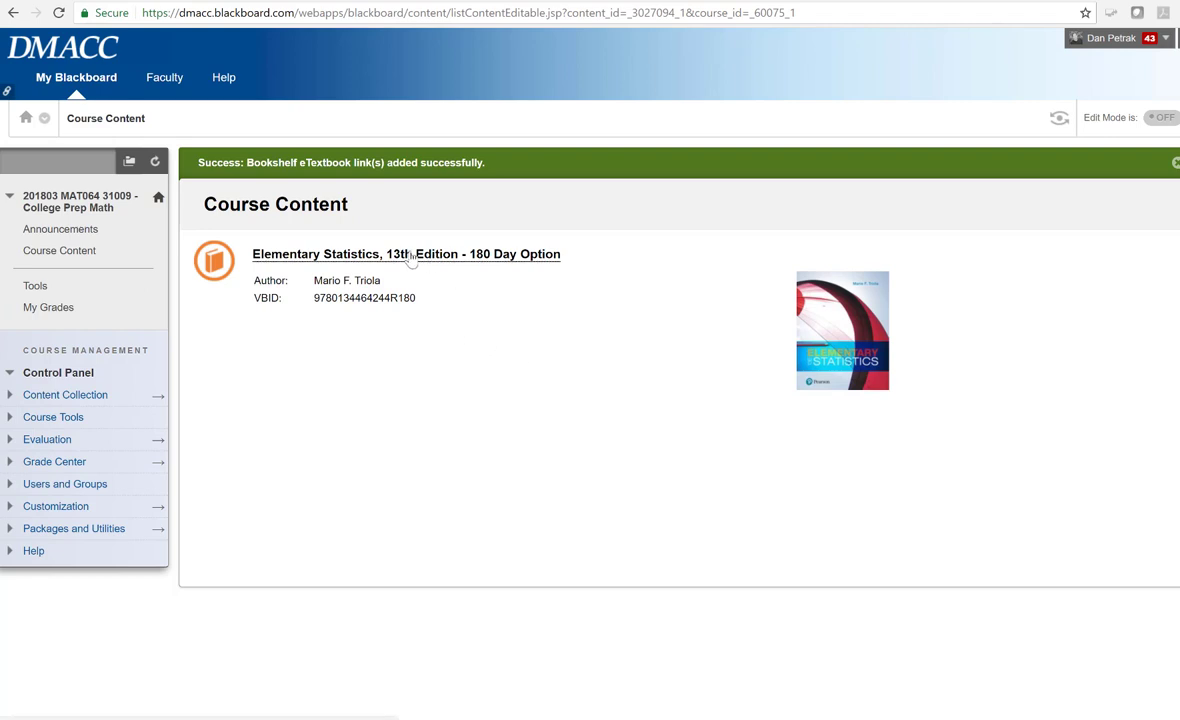
{"action": "mouse_move", "coordinate": [368, 262]}
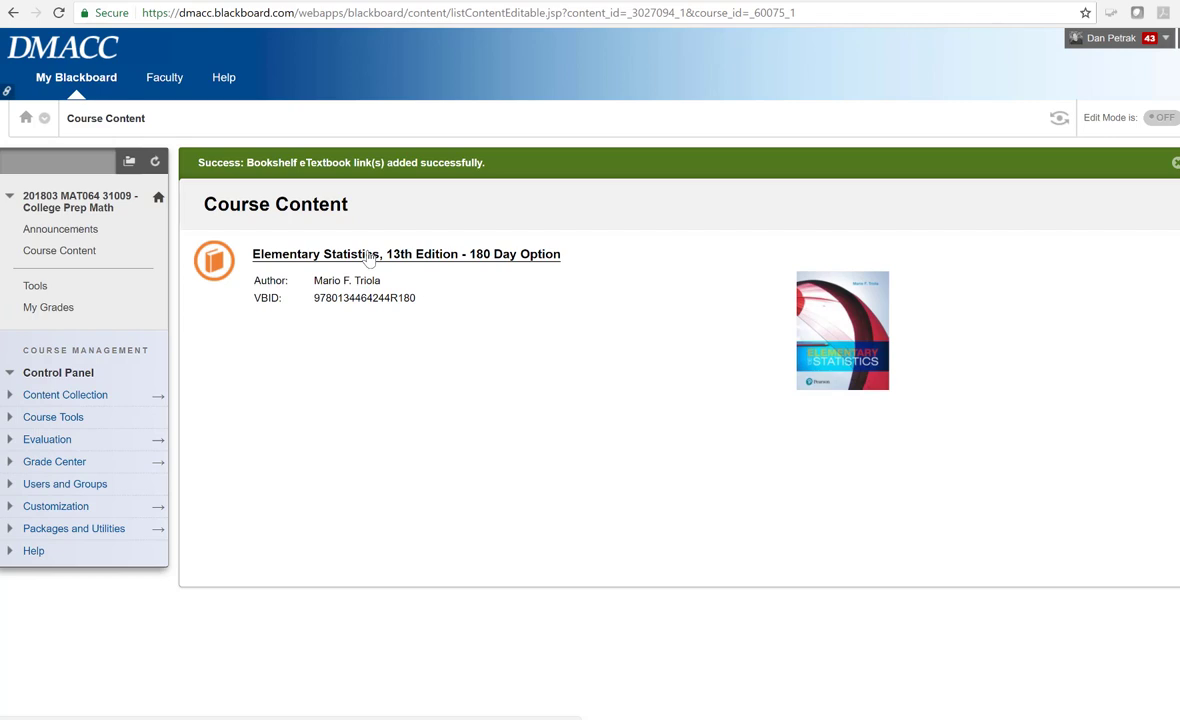
{"action": "mouse_move", "coordinate": [372, 284]}
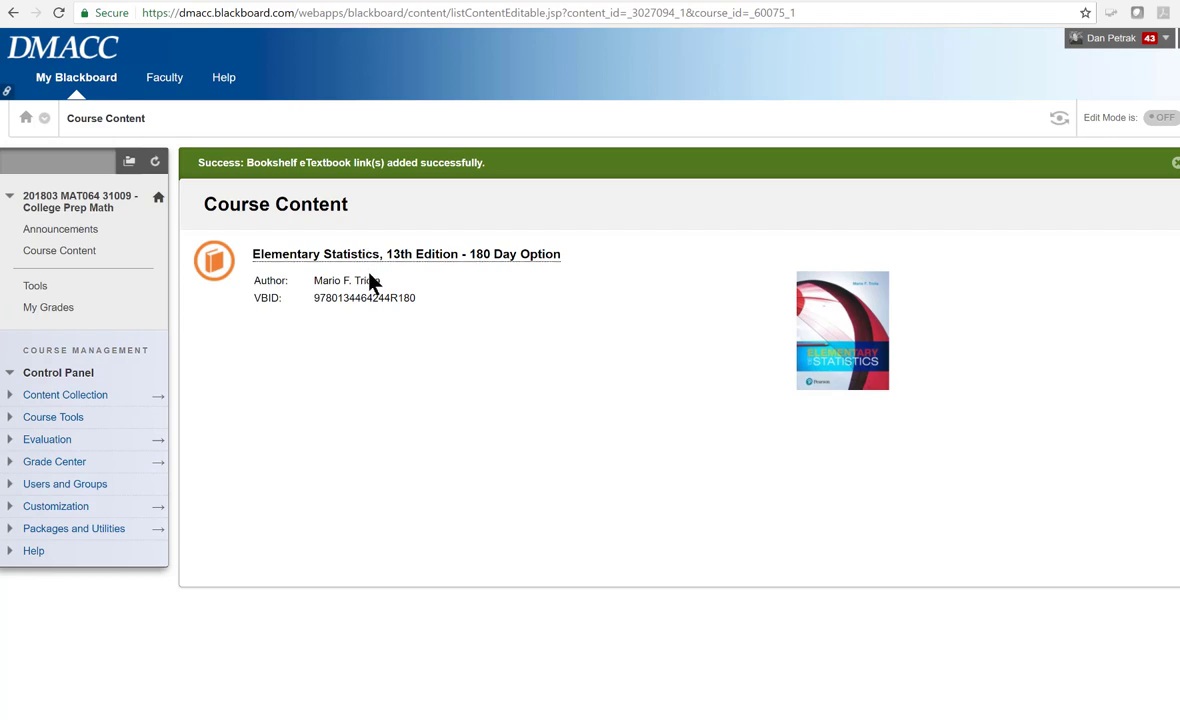
{"action": "mouse_move", "coordinate": [364, 260]}
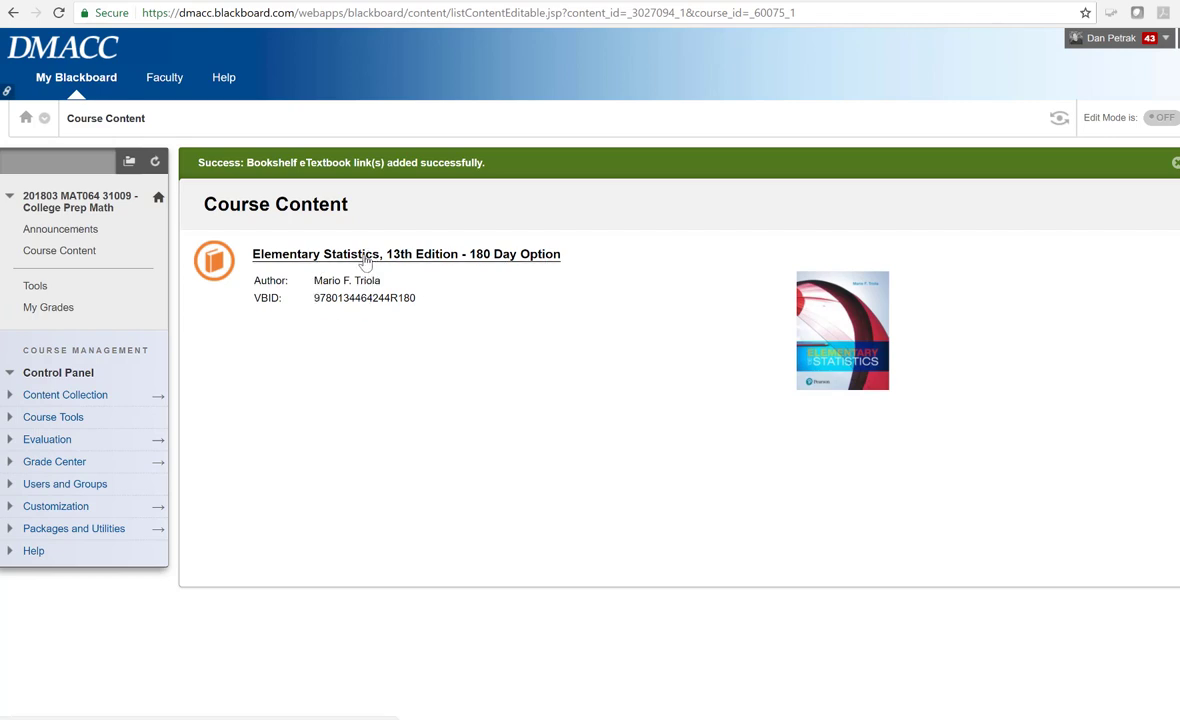
{"action": "mouse_move", "coordinate": [398, 266]}
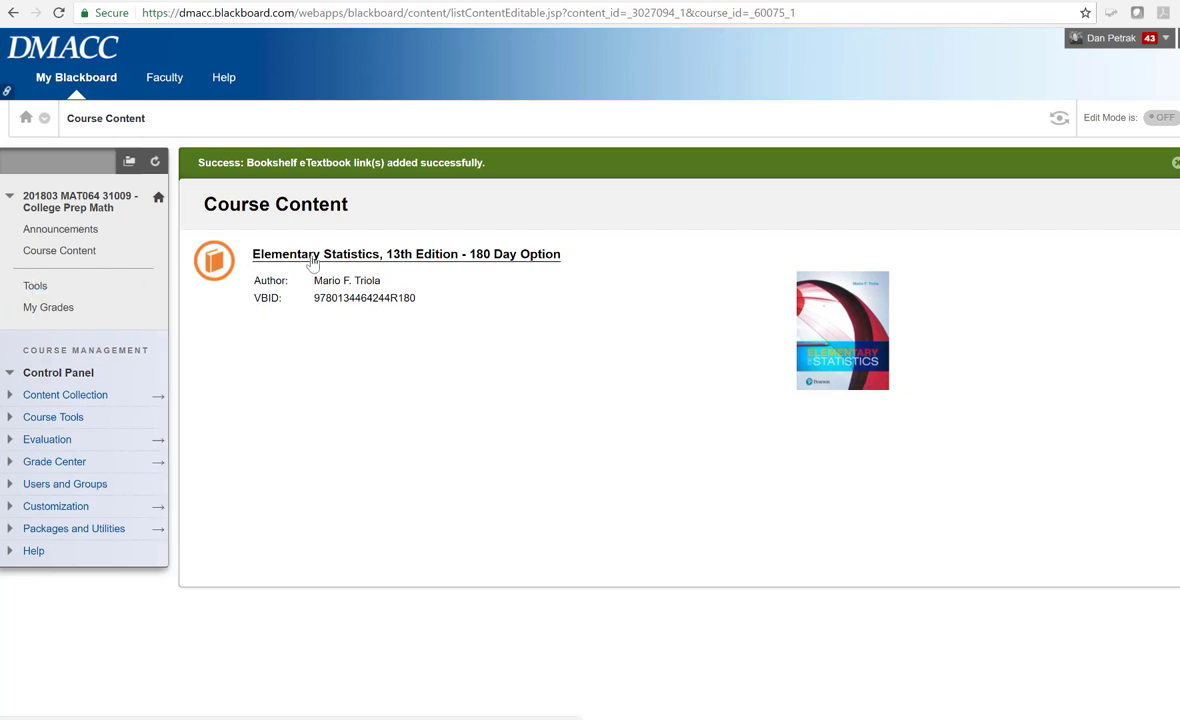
{"action": "left_click", "coordinate": [34, 286]}
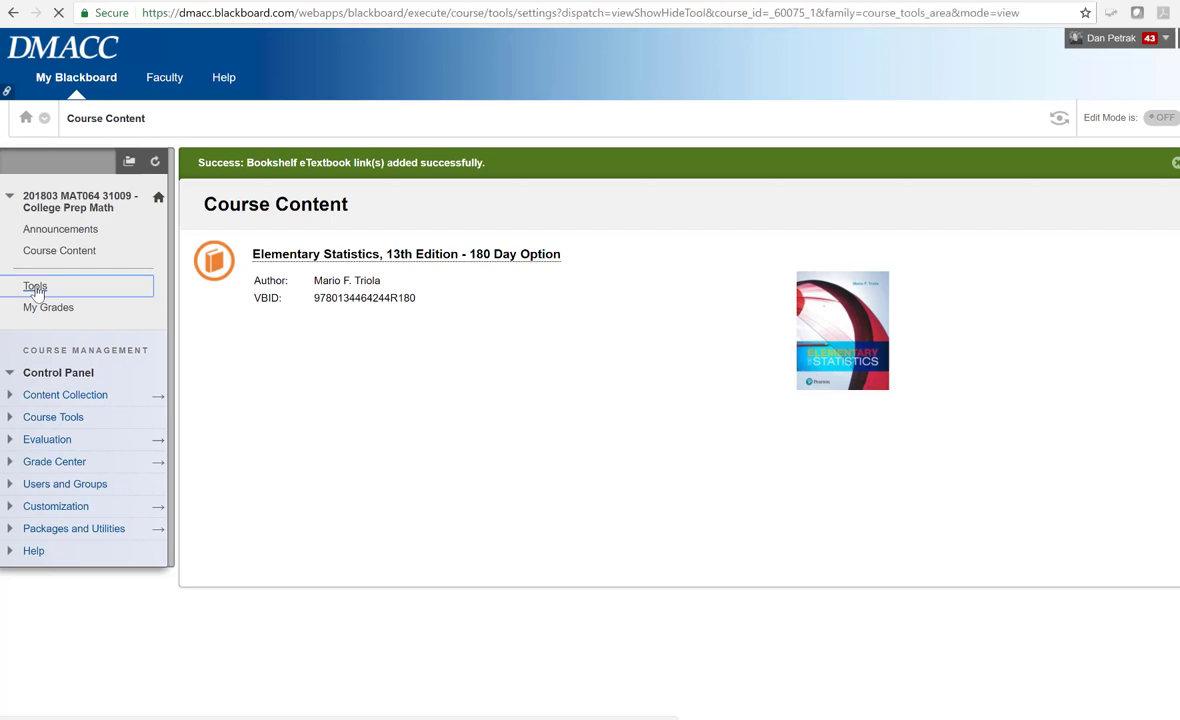
Go to the Tools page and reopen Bookshelf by VitalSource for College Prep Math
{"action": "left_click", "coordinate": [34, 288]}
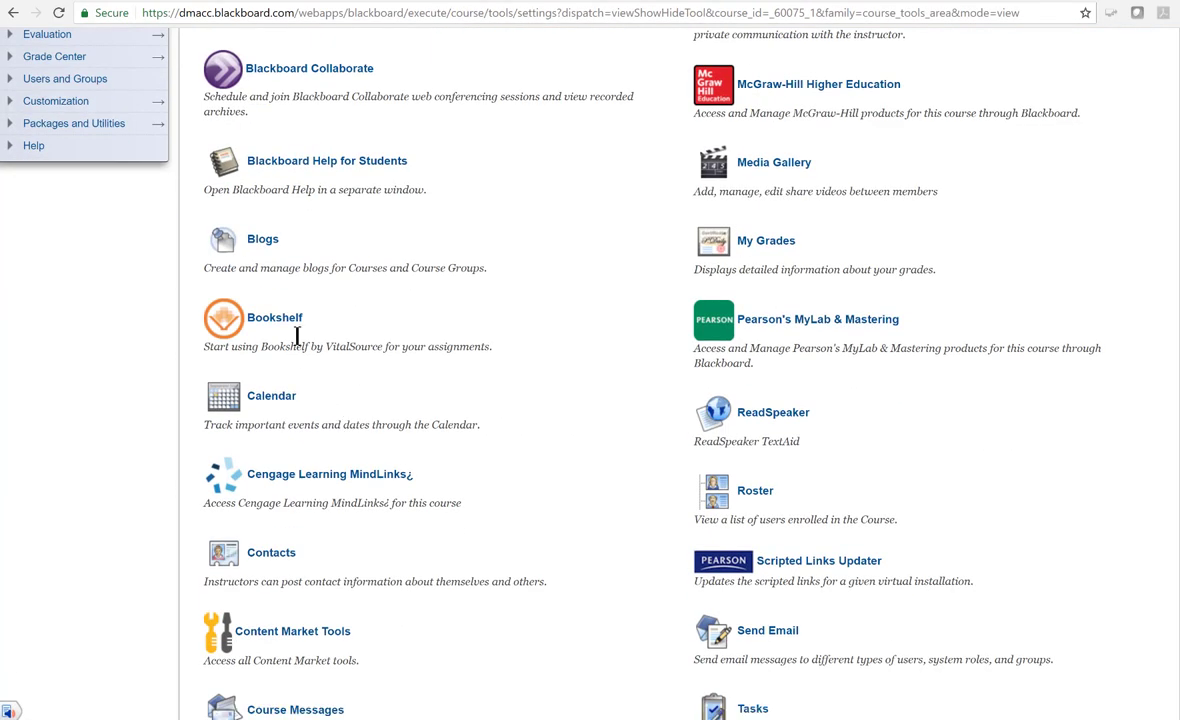
{"action": "left_click", "coordinate": [274, 316]}
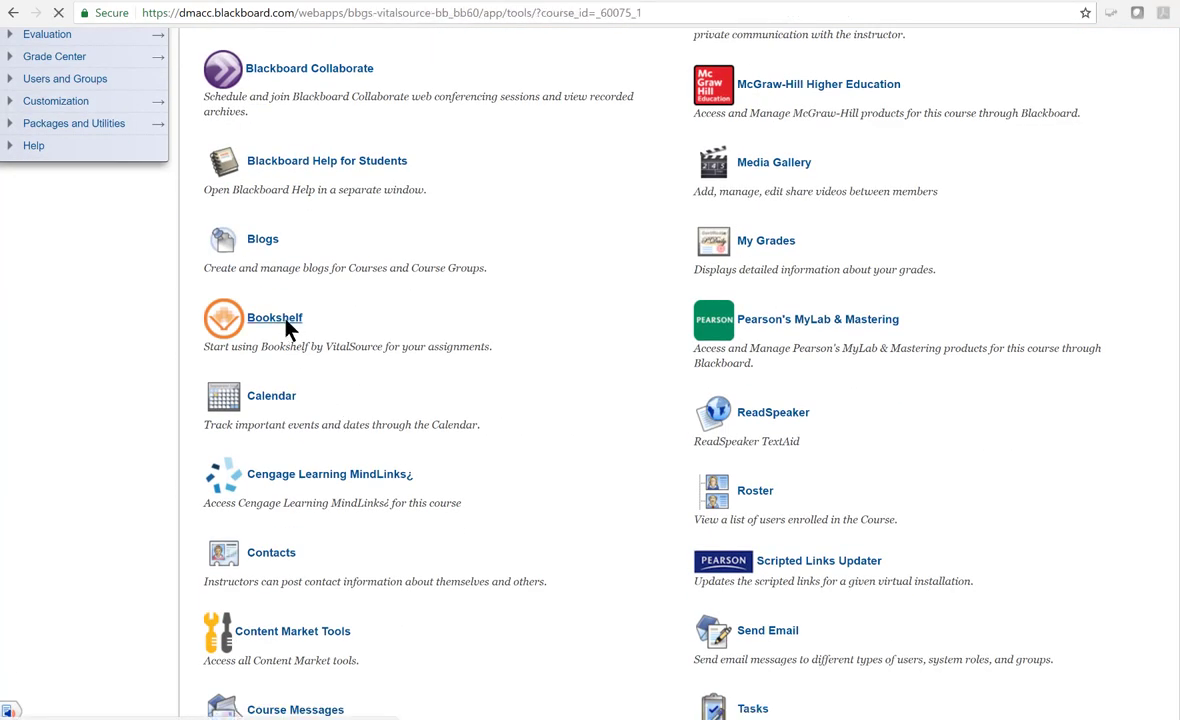
{"action": "left_click", "coordinate": [272, 316]}
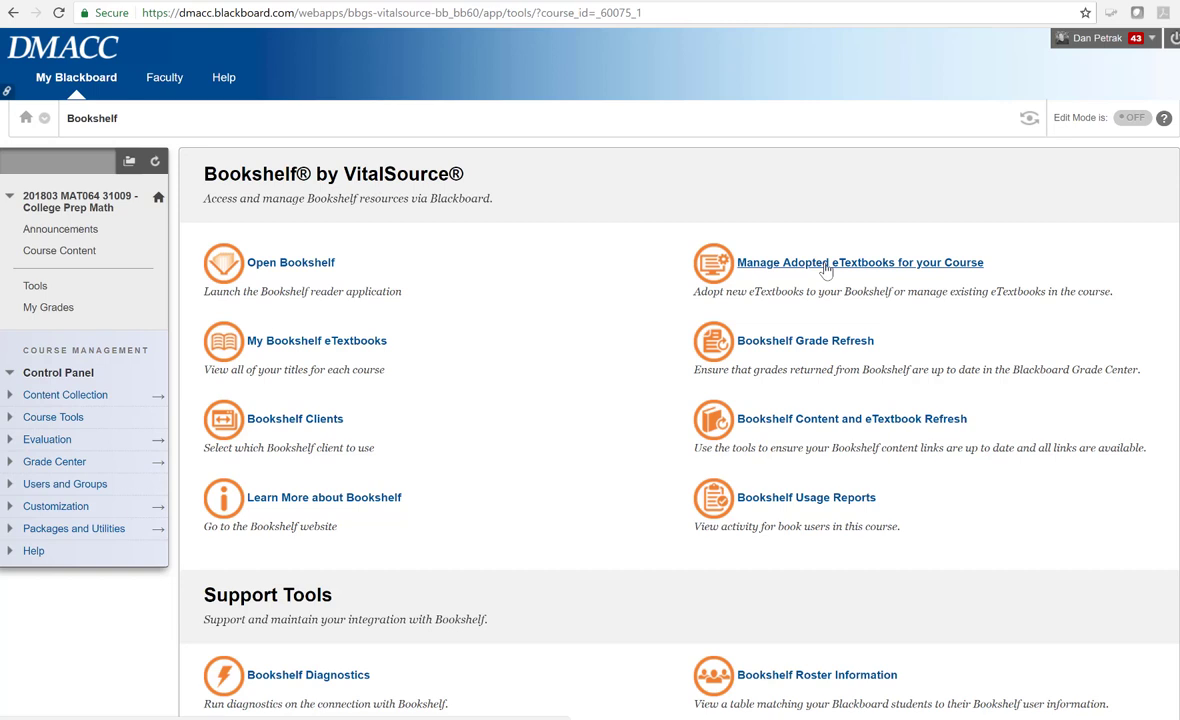
{"action": "mouse_move", "coordinate": [530, 304]}
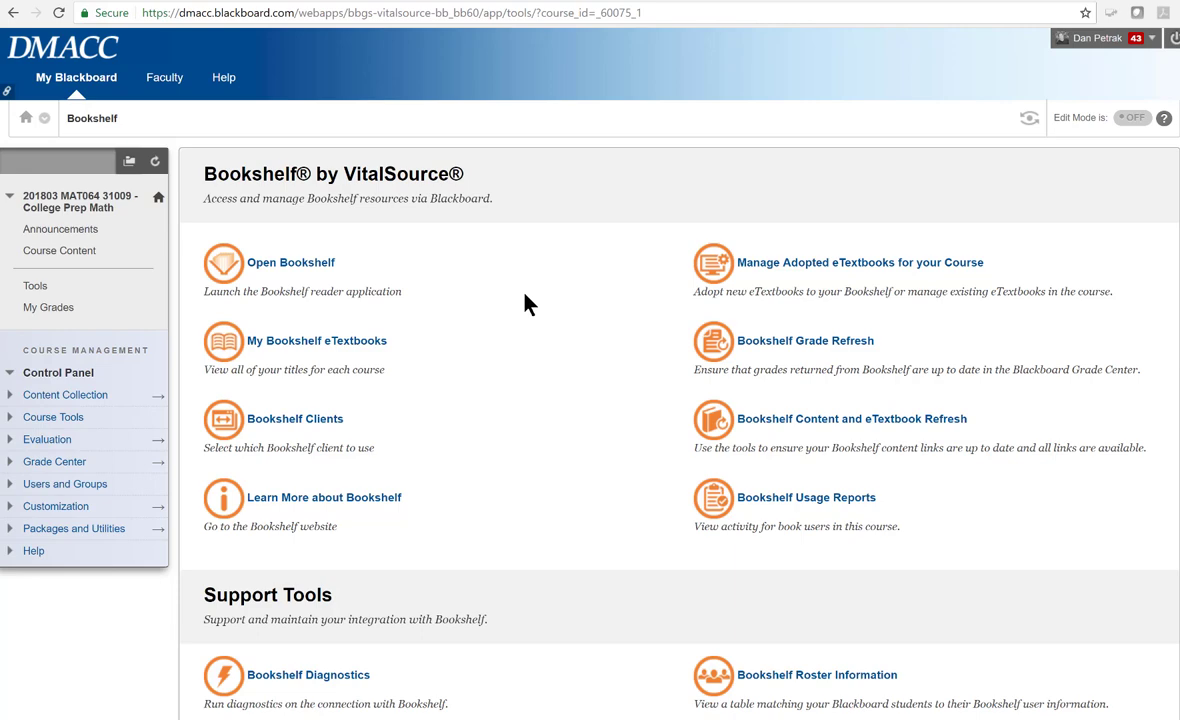
{"action": "mouse_move", "coordinate": [684, 638]}
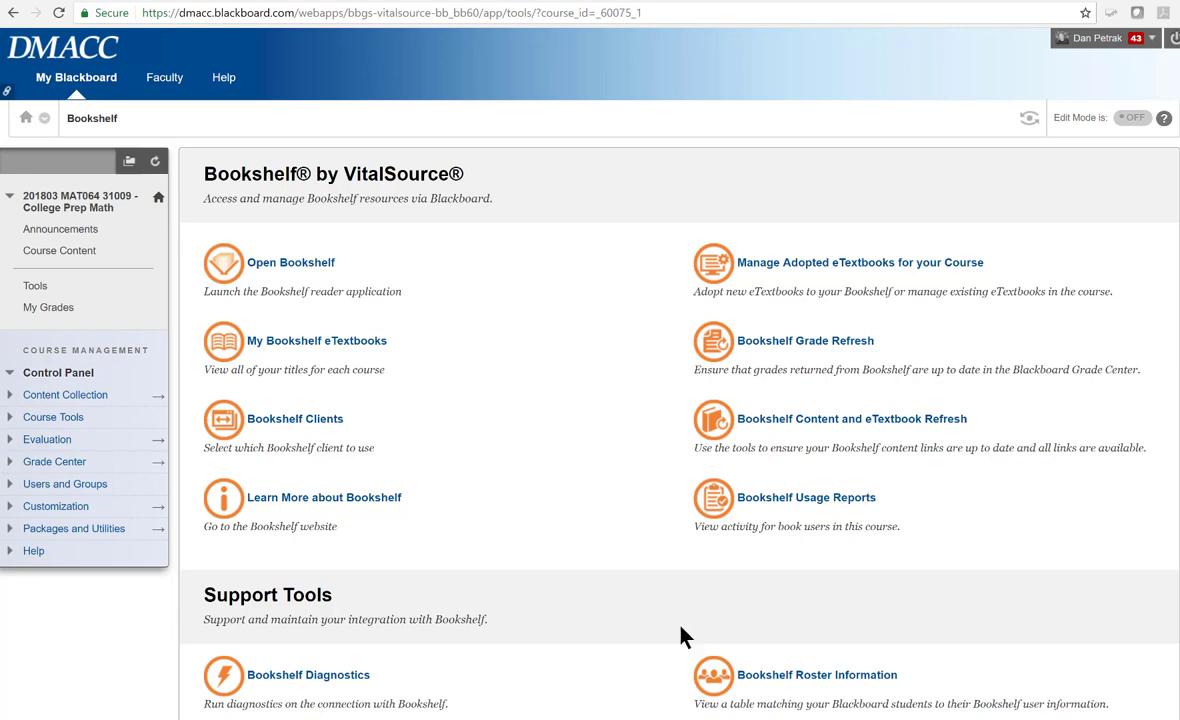